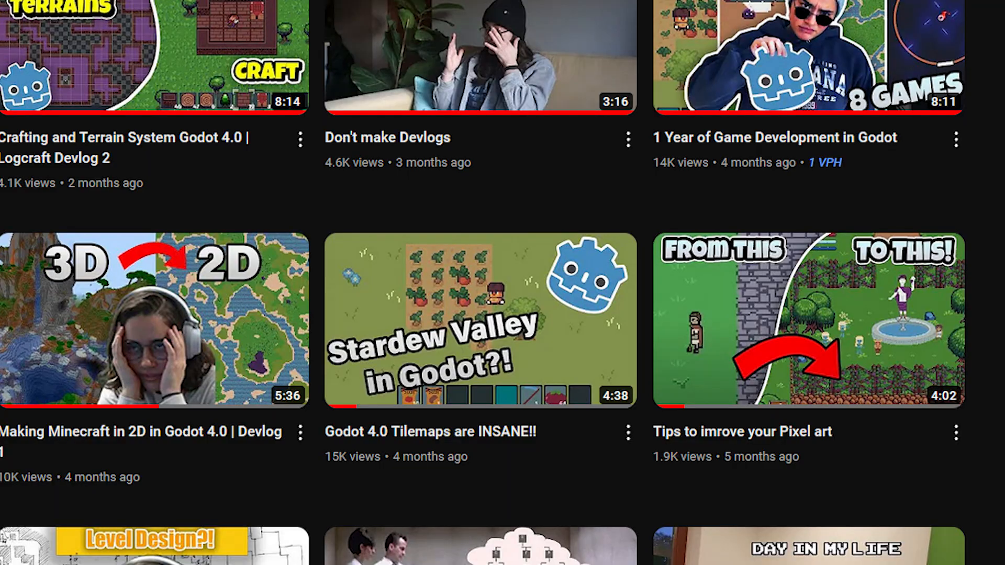
# Step: Preview tilemap1.png, create a Node2D scene root and rename it to world
pyautogui.click(479, 321)
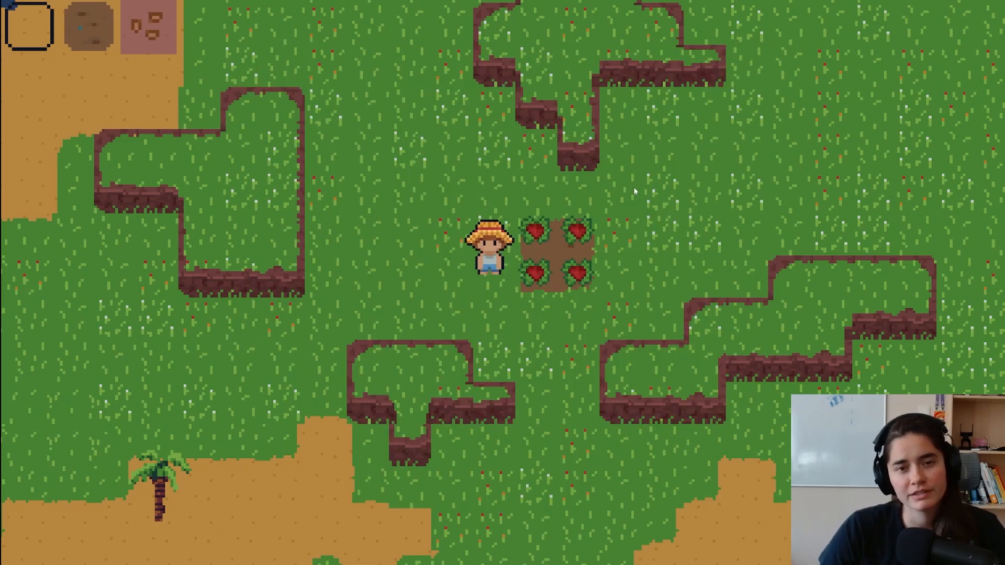
pyautogui.moveTo(615, 208)
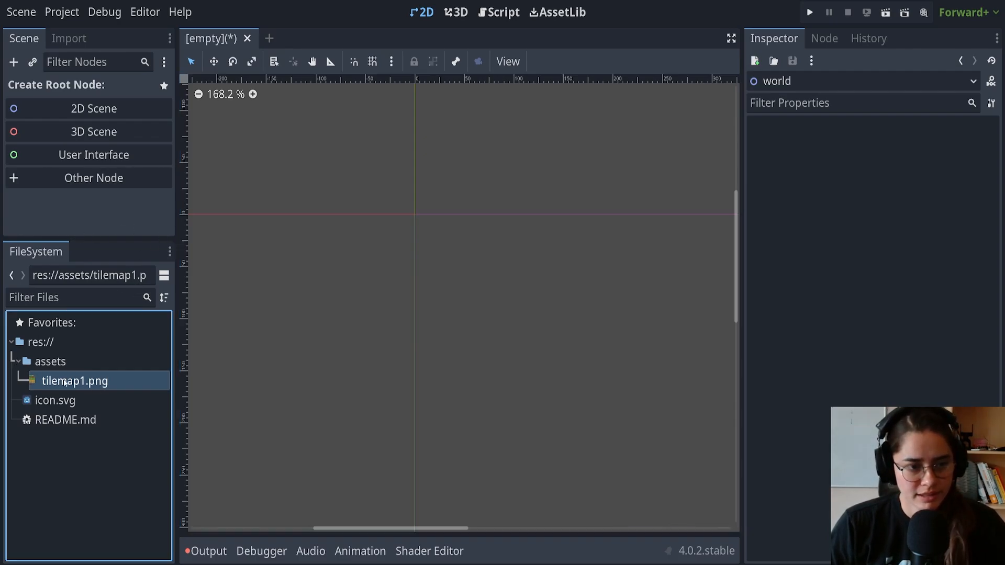
pyautogui.click(72, 381)
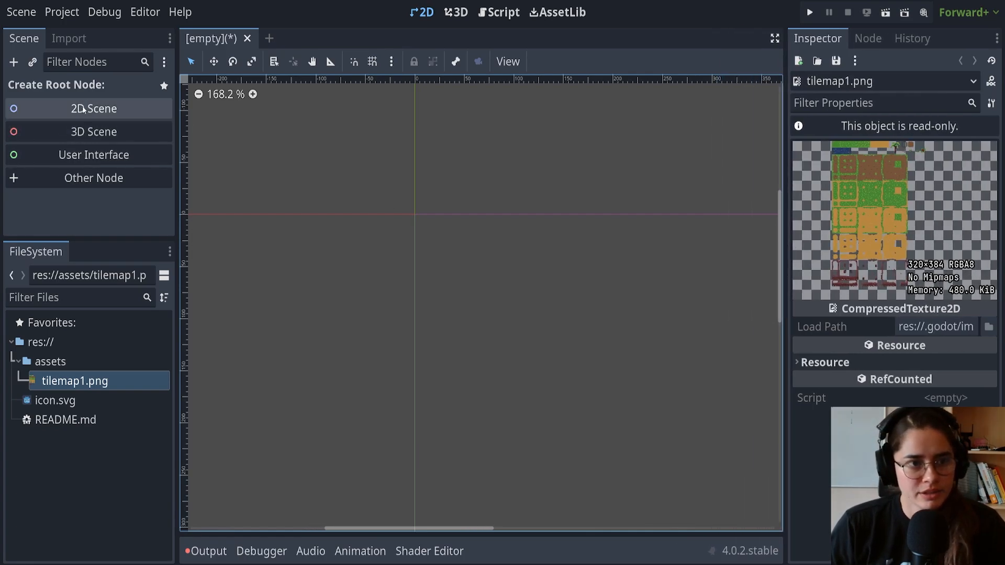
pyautogui.click(88, 109)
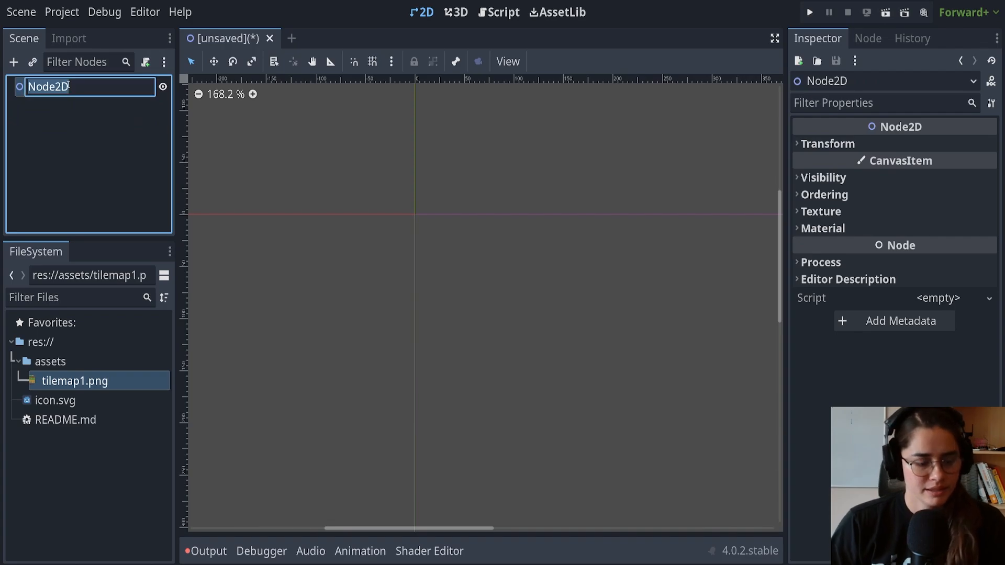
pyautogui.rightClick(40, 87)
pyautogui.write('world')
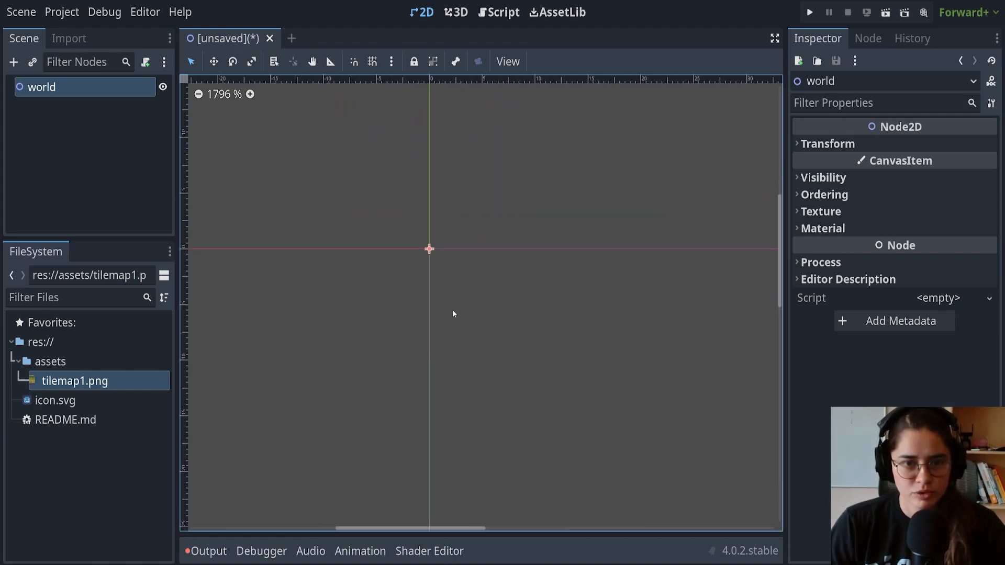
# Step: Add a TileMap child node under world by searching 'ile' in Add Child Node
pyautogui.rightClick(39, 87)
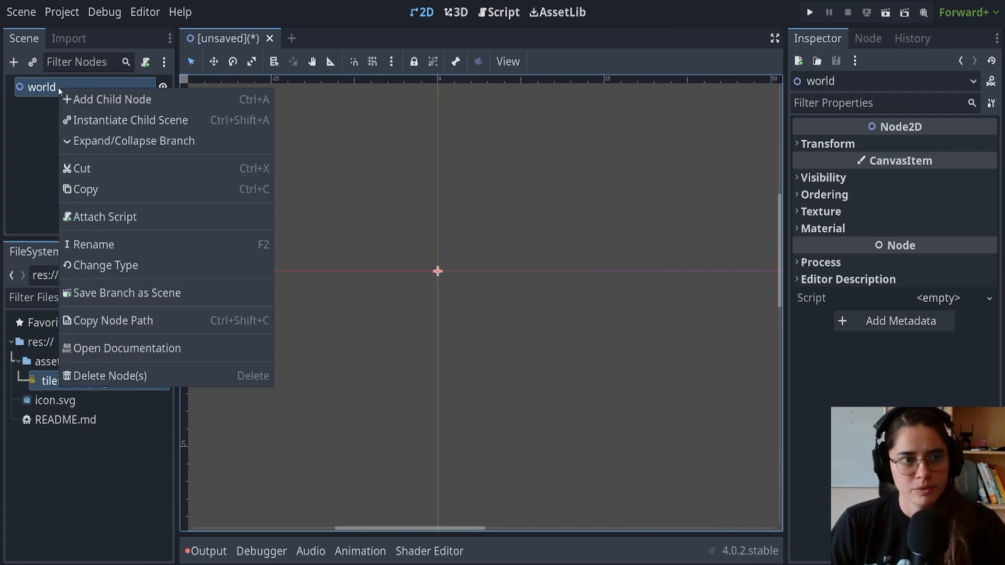
pyautogui.click(114, 99)
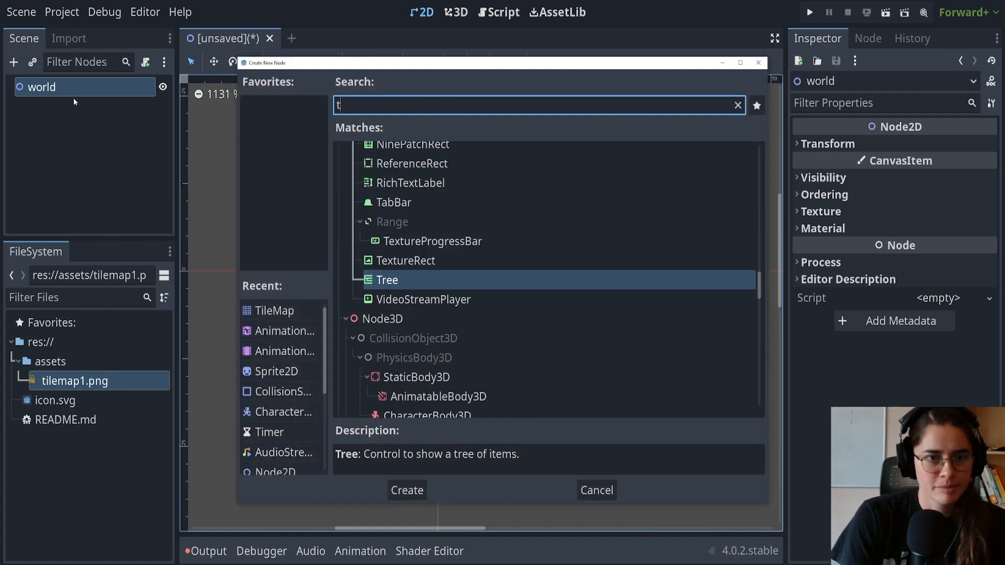
pyautogui.write('ile')
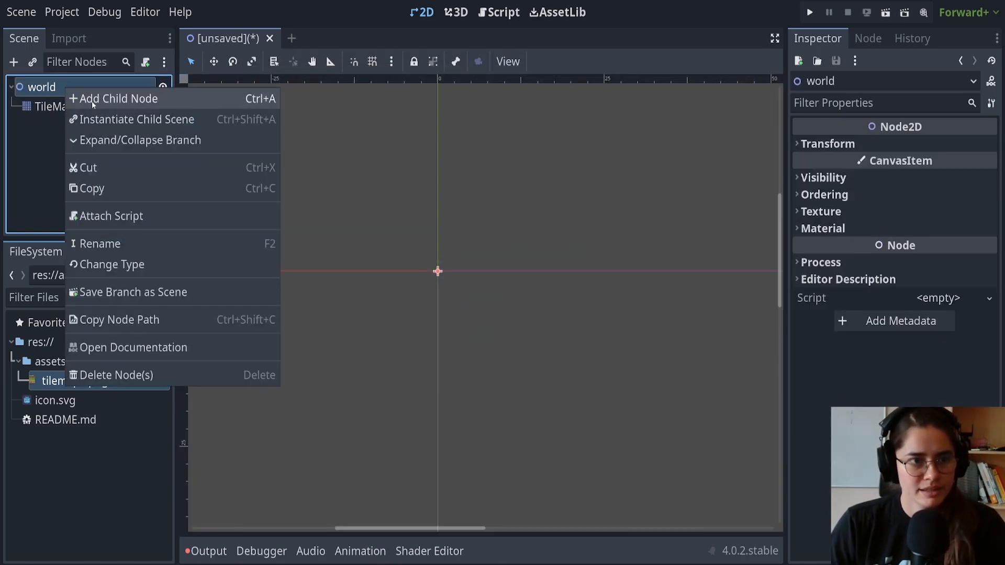
pyautogui.click(116, 98)
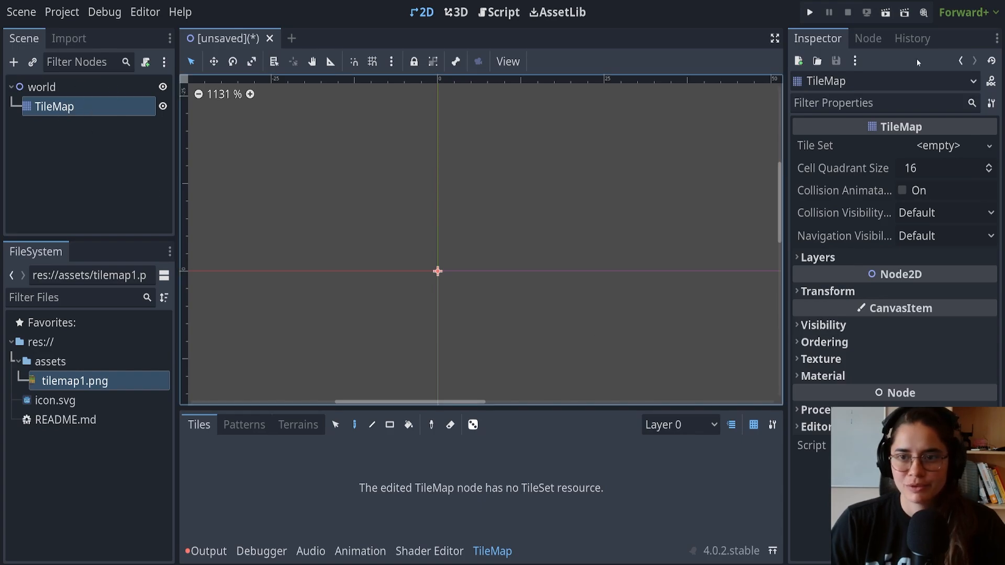
pyautogui.moveTo(885, 199)
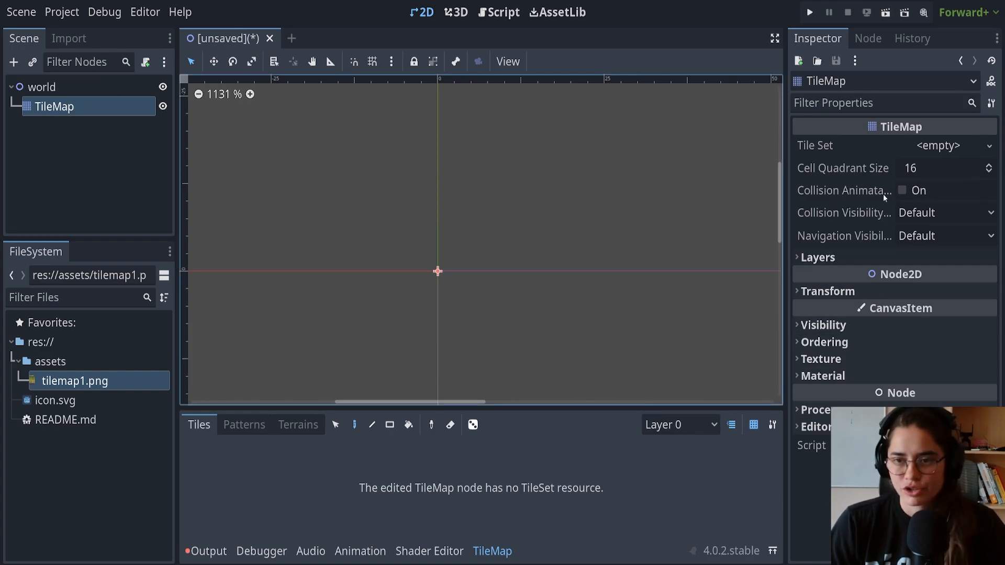
pyautogui.moveTo(582, 515)
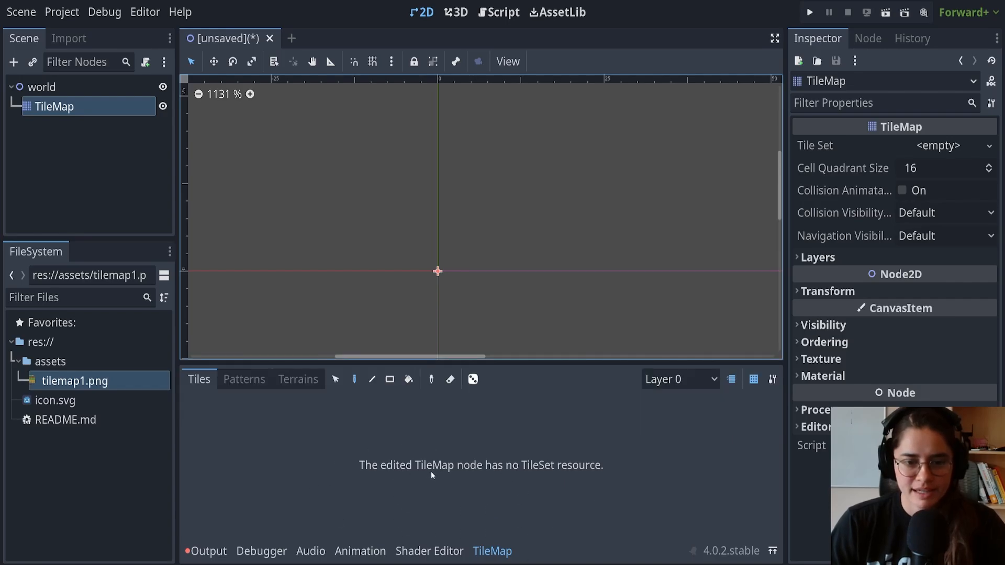
pyautogui.moveTo(906, 327)
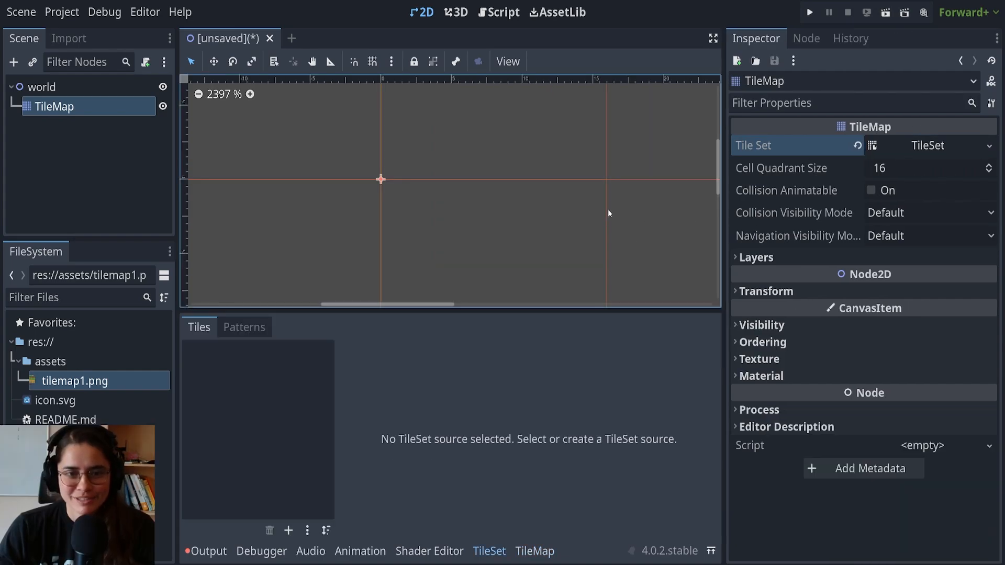
# Step: Expand the TileSet settings, try the isometric tile shape, then revert to Square 16×16 px
pyautogui.click(928, 145)
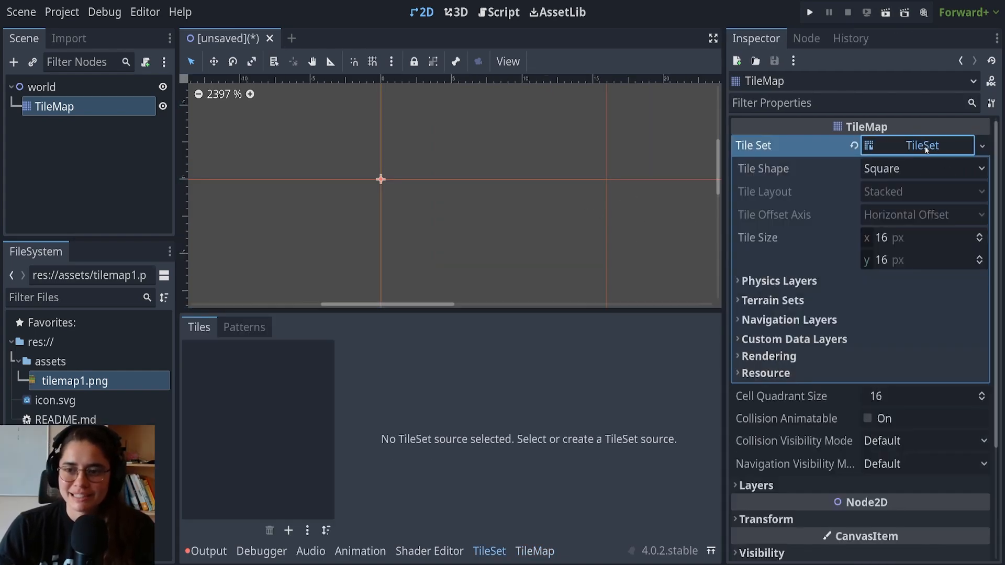
pyautogui.moveTo(838, 195)
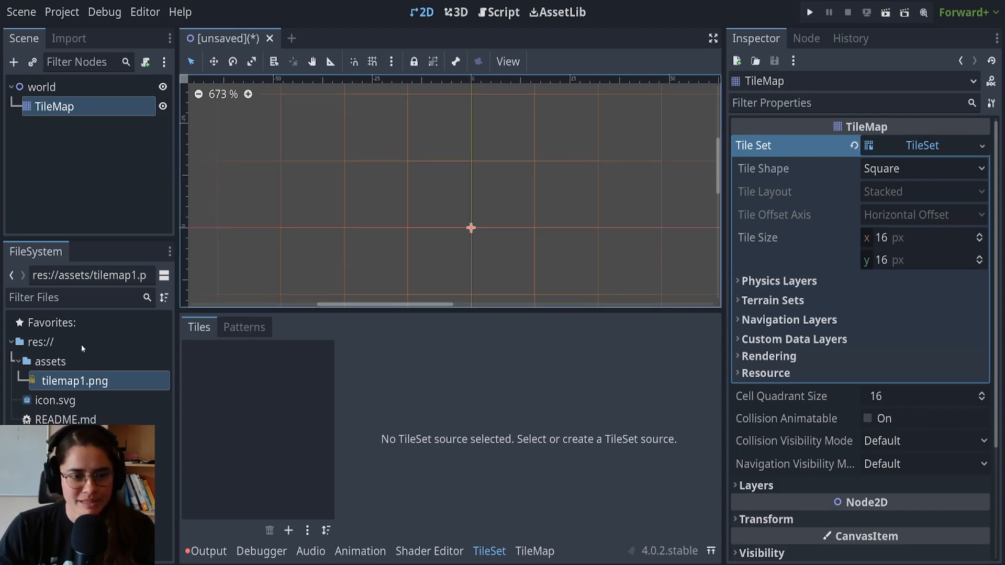
pyautogui.moveTo(85, 382)
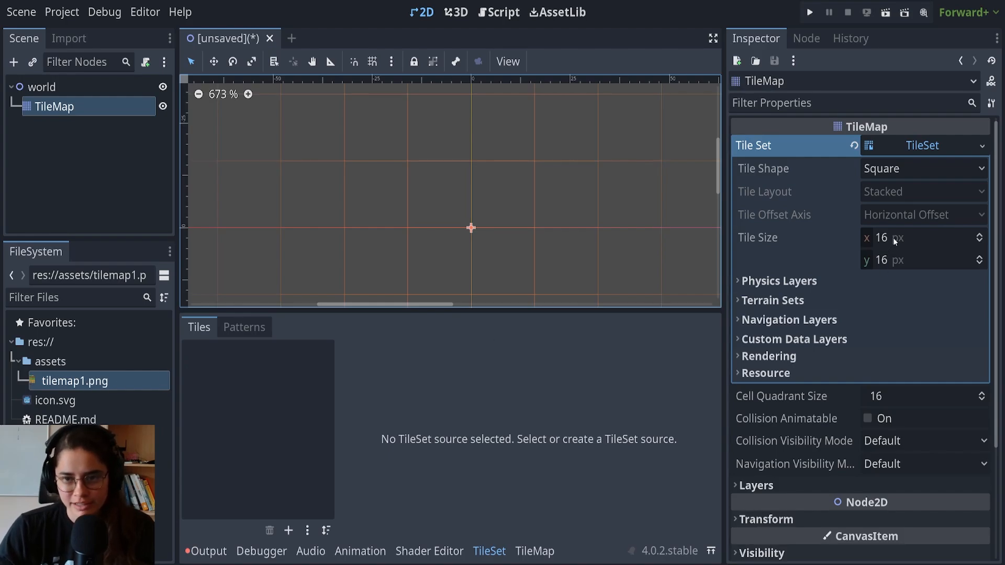
pyautogui.moveTo(888, 251)
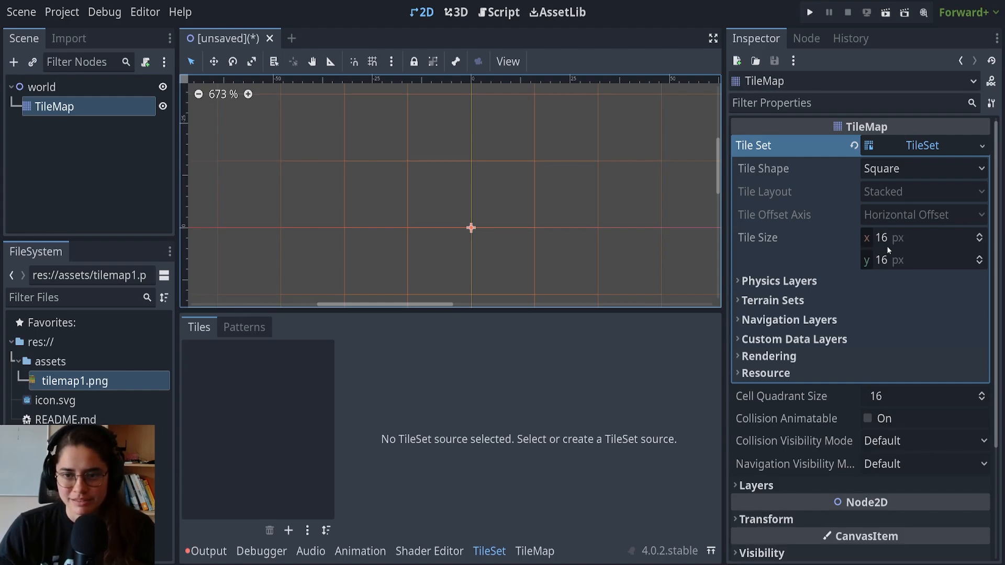
pyautogui.scroll(-3)
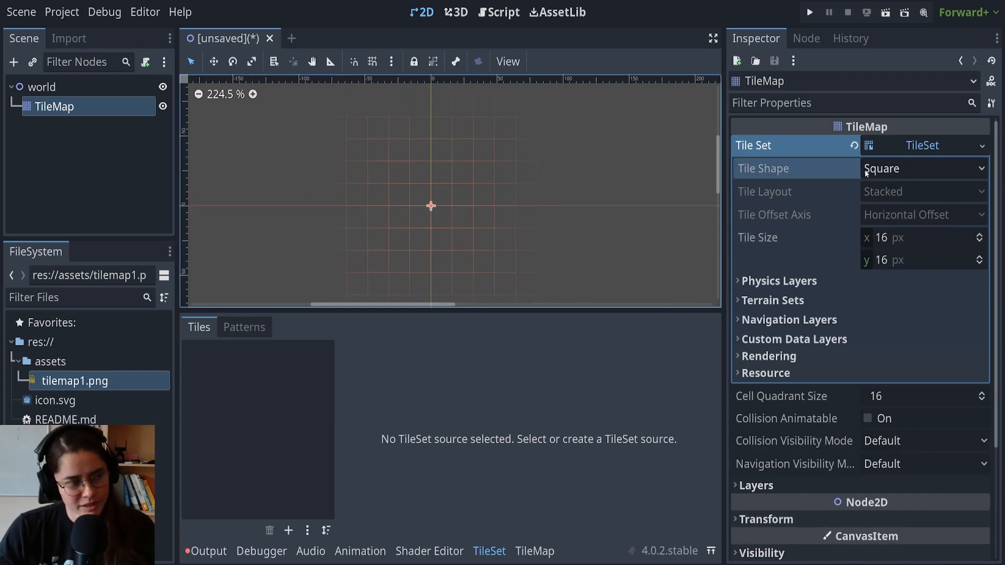
pyautogui.moveTo(951, 168)
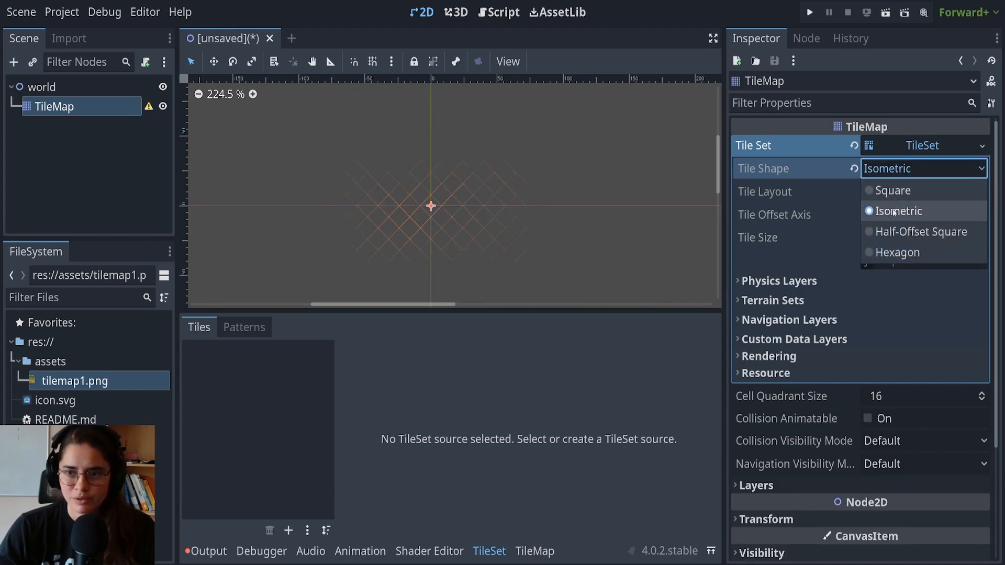
pyautogui.click(897, 253)
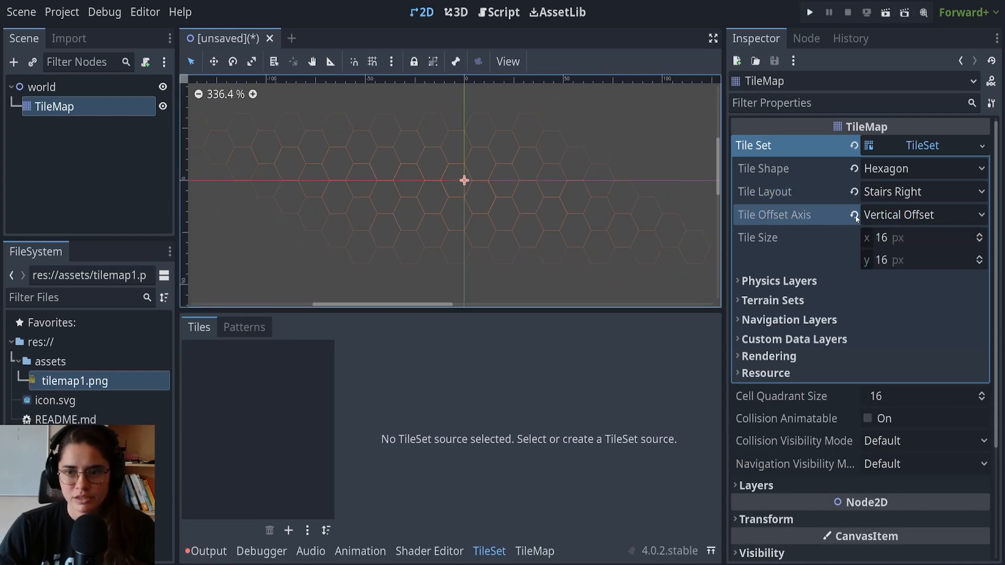
pyautogui.click(923, 169)
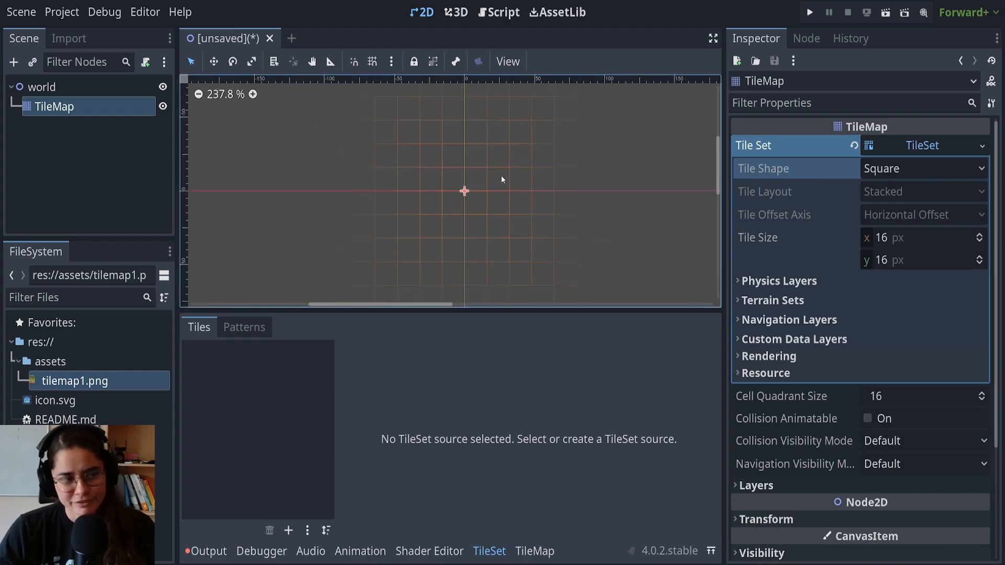
pyautogui.click(779, 281)
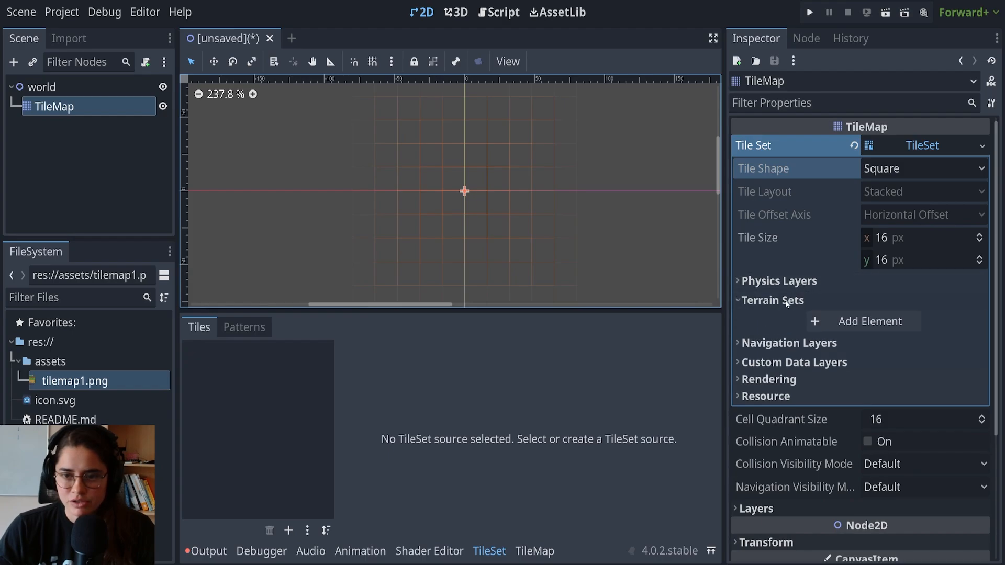
pyautogui.click(773, 301)
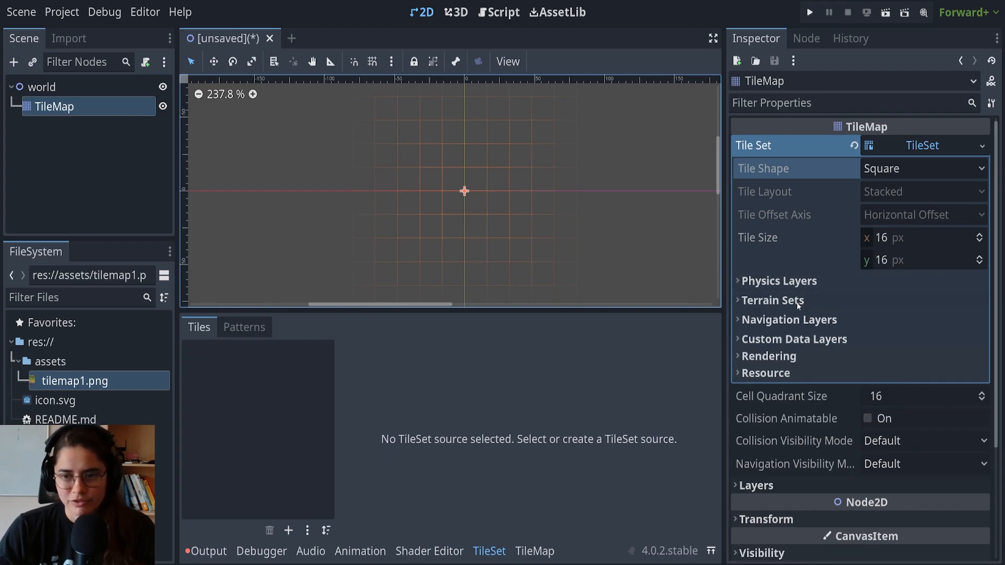
pyautogui.click(790, 321)
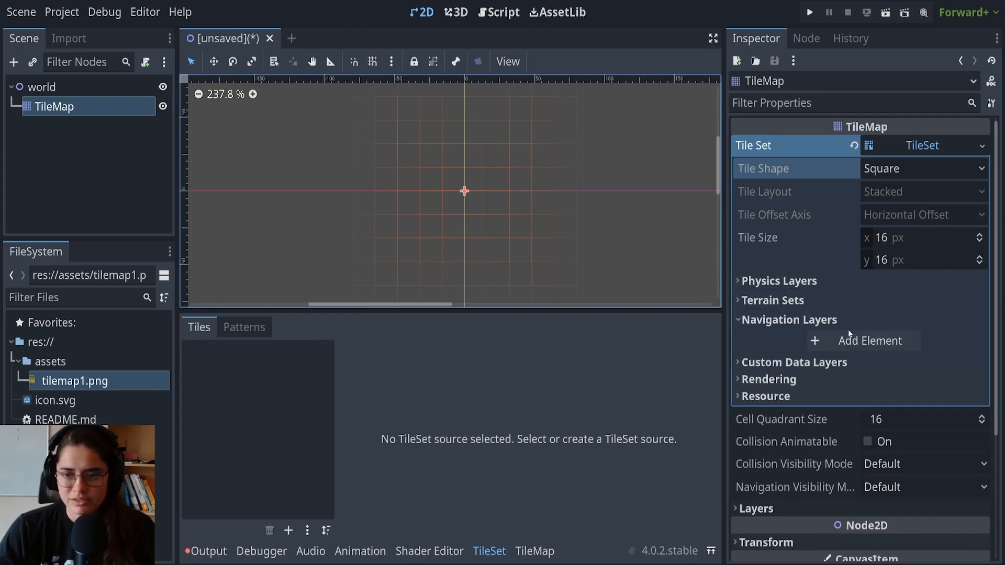
pyautogui.click(788, 321)
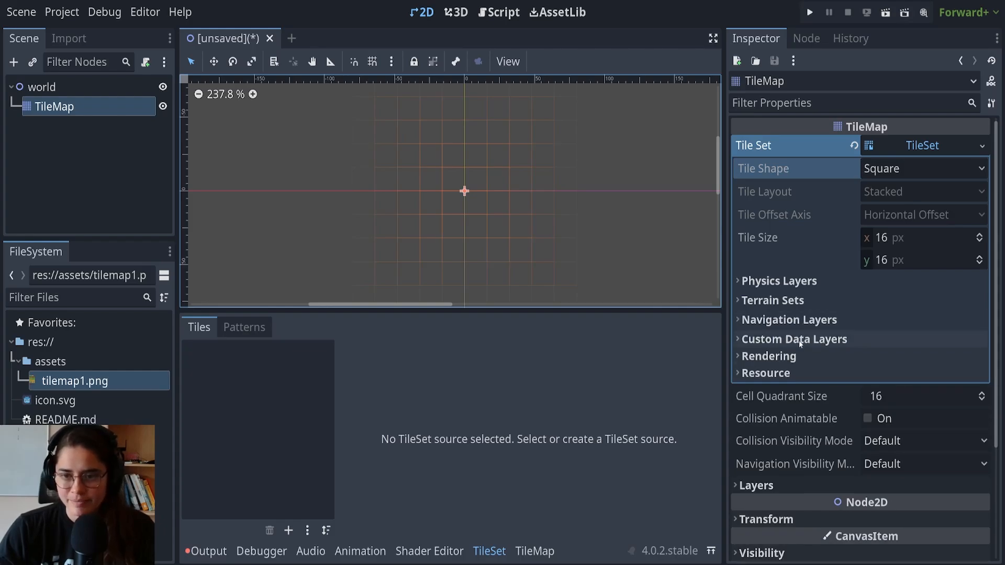
pyautogui.click(794, 339)
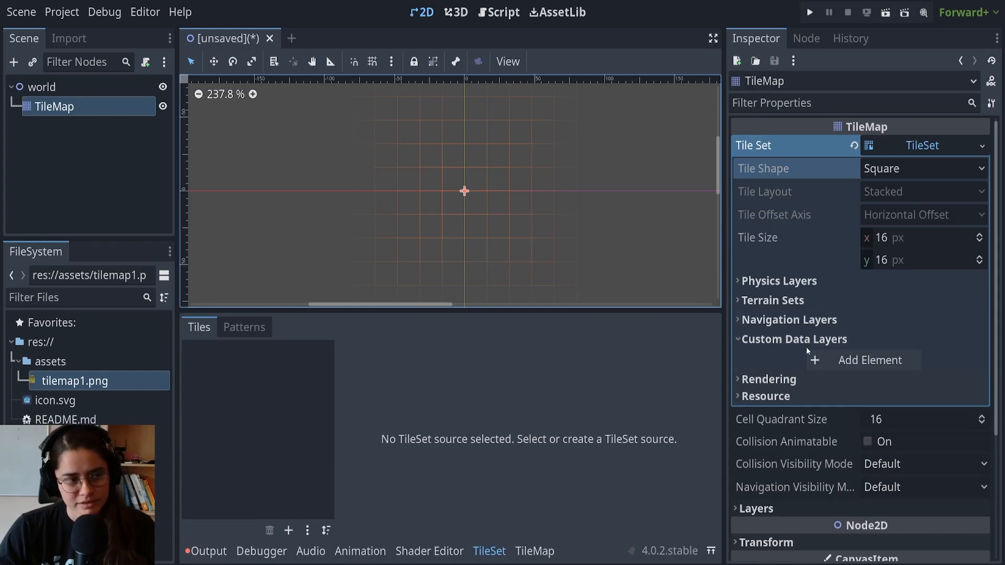
pyautogui.click(768, 356)
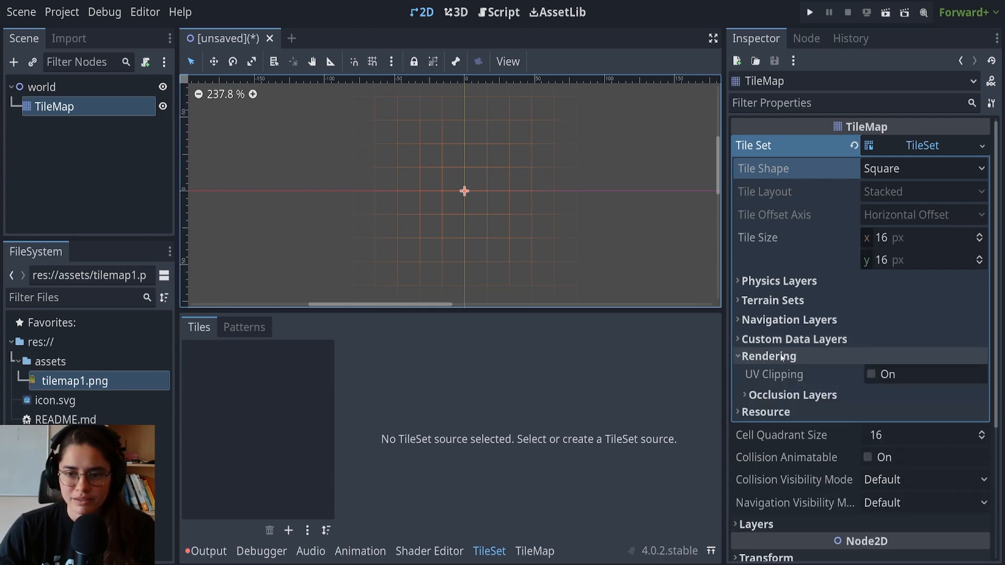
pyautogui.click(792, 395)
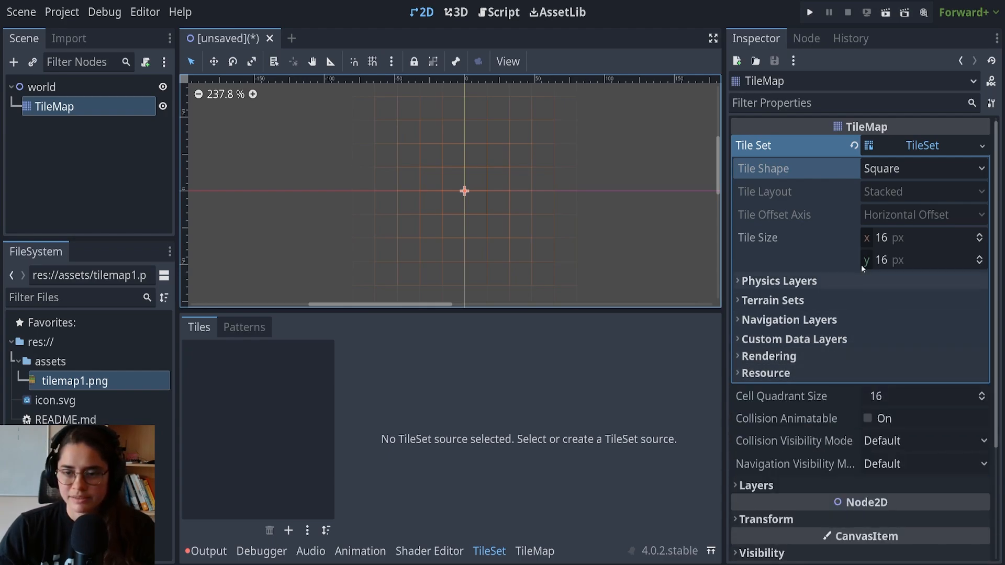
pyautogui.moveTo(775, 364)
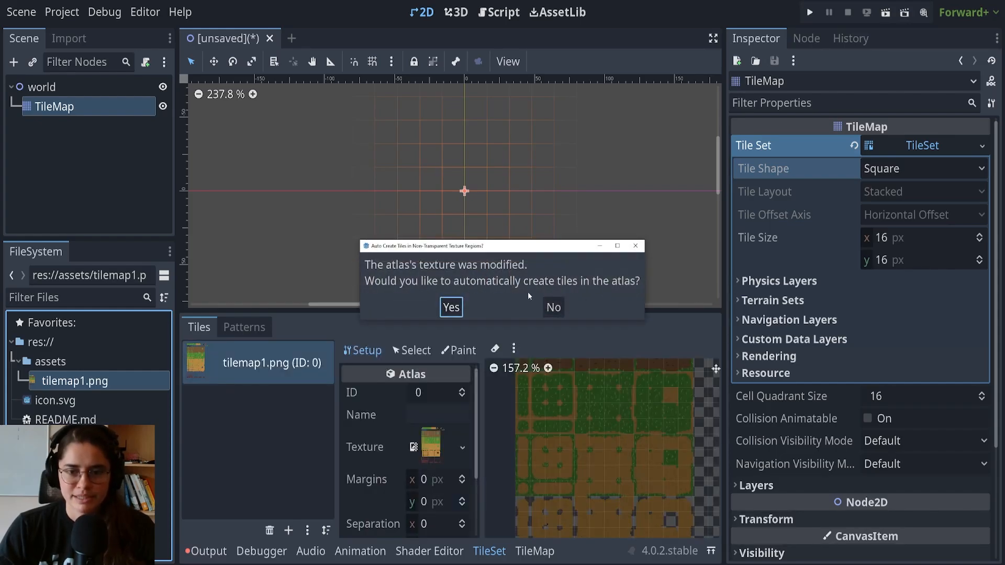
# Step: Auto-create 16 px tiles across the tilemap1.png atlas and zoom into the atlas view
pyautogui.click(451, 308)
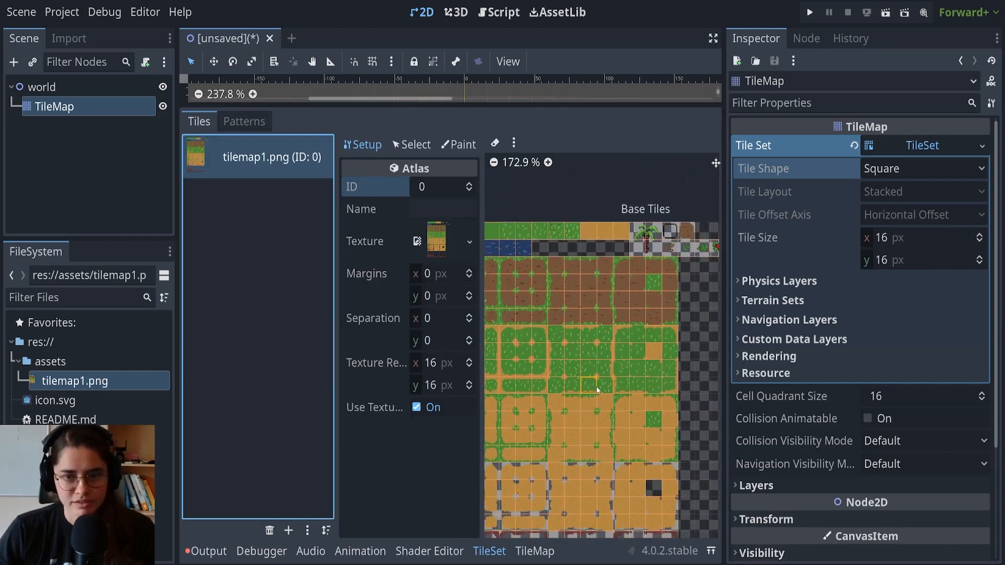
pyautogui.scroll(-3)
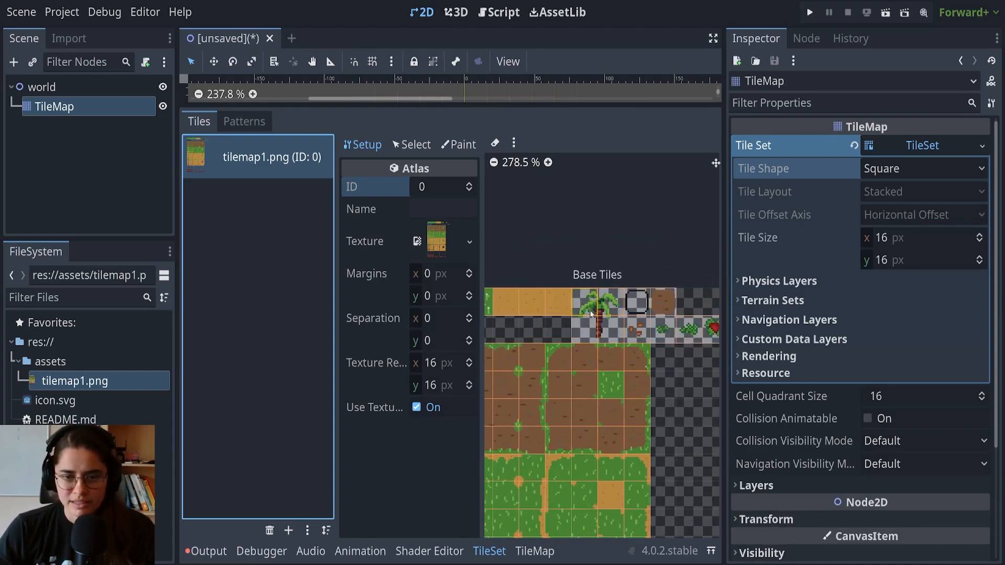
pyautogui.scroll(-3)
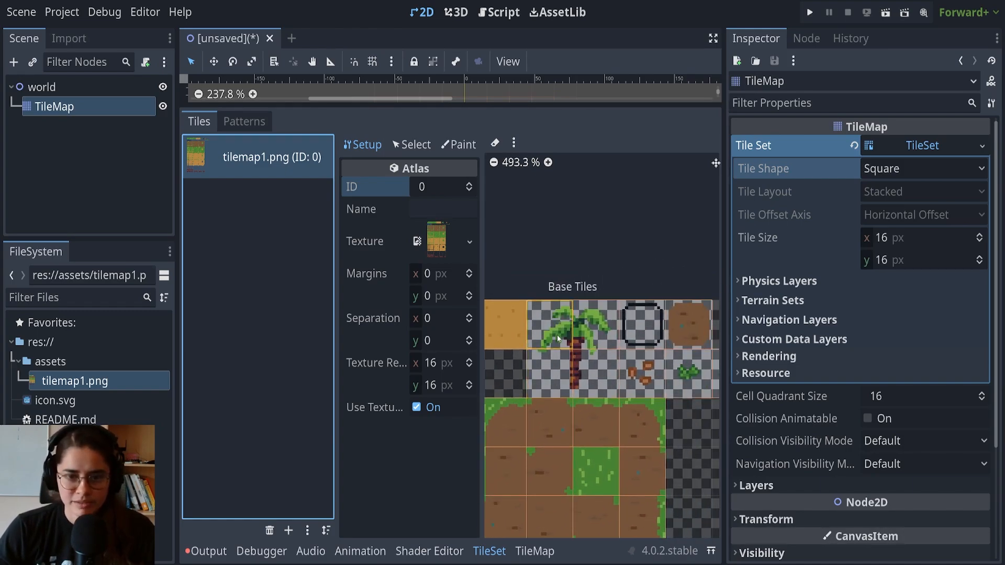
# Step: In Select mode, inspect the 2×2 palm tree tile at atlas coordinates (9, 0)
pyautogui.click(549, 375)
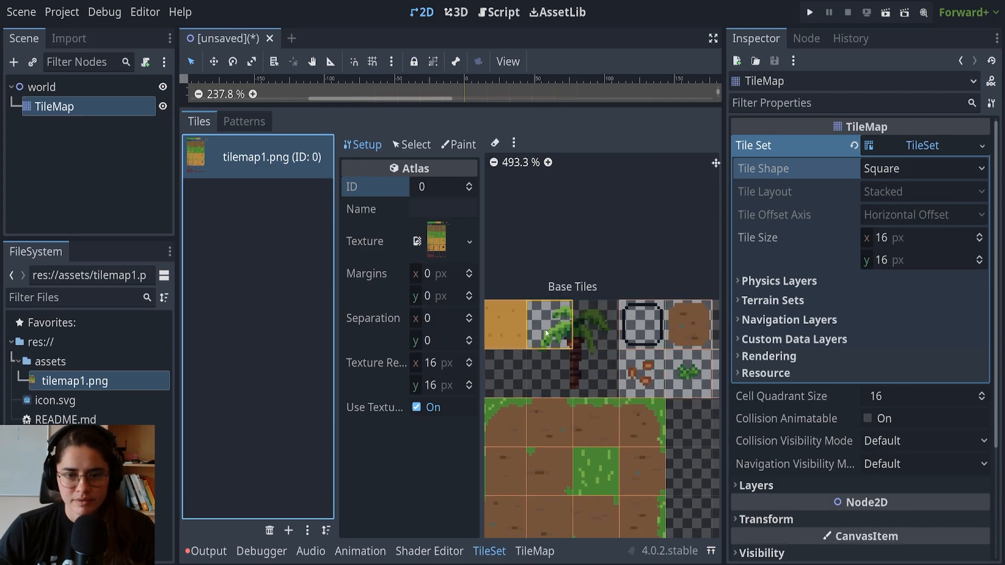
pyautogui.click(410, 144)
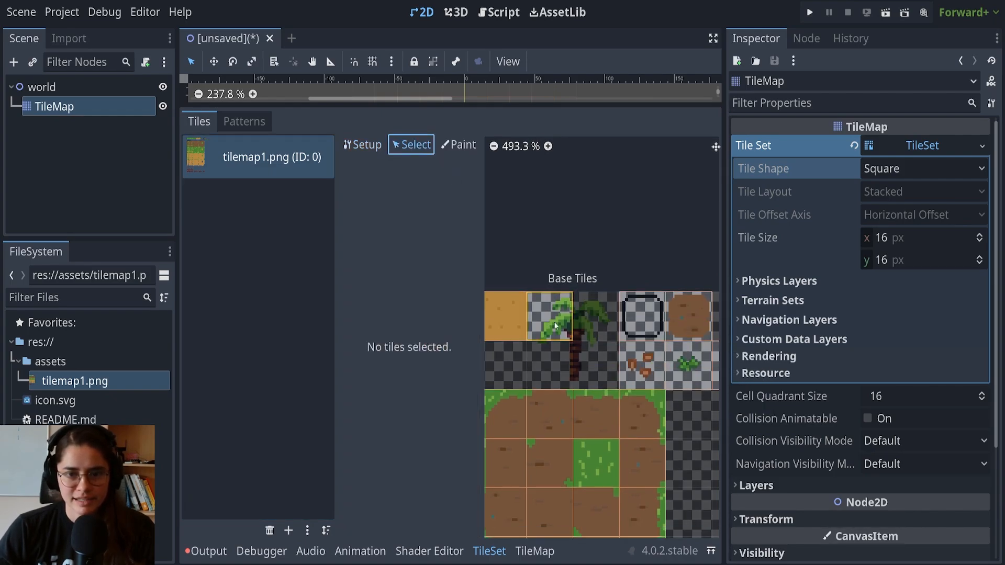
pyautogui.click(556, 325)
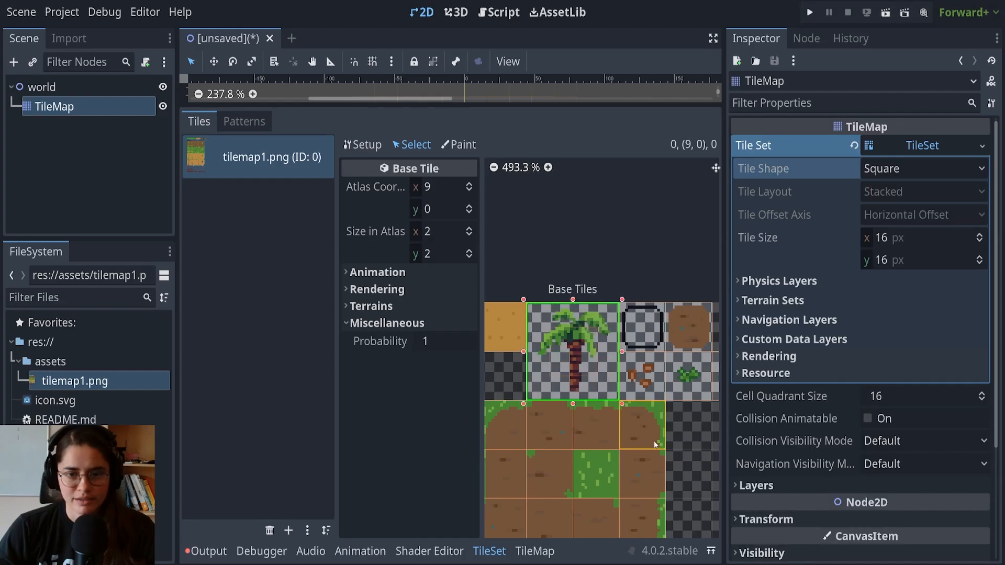
pyautogui.scroll(-3)
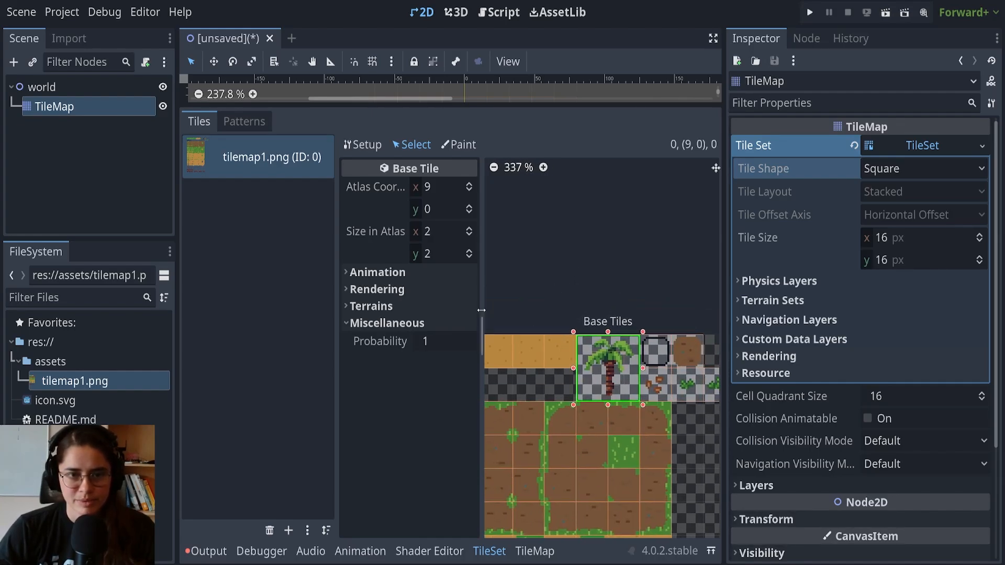
pyautogui.click(362, 144)
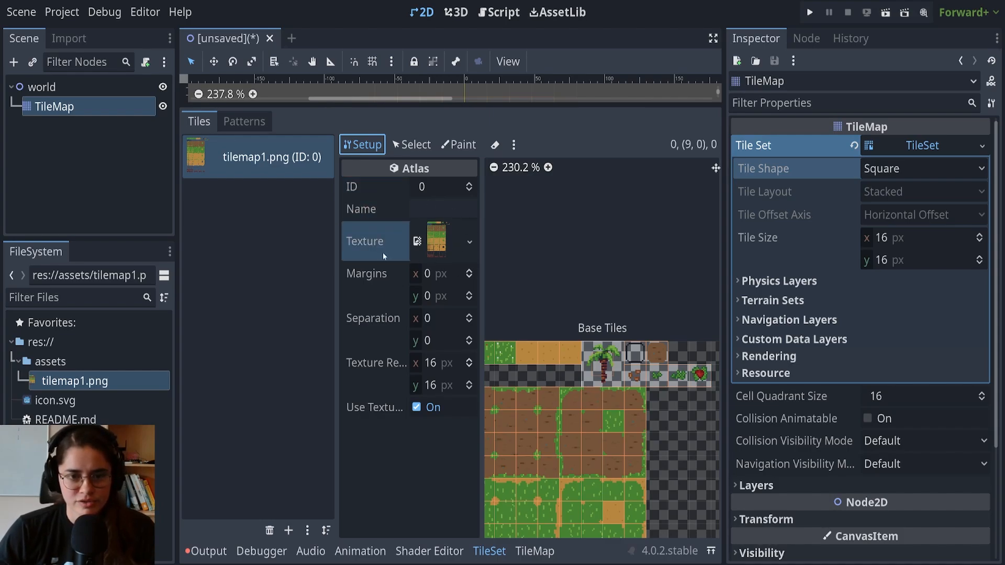
pyautogui.write('3')
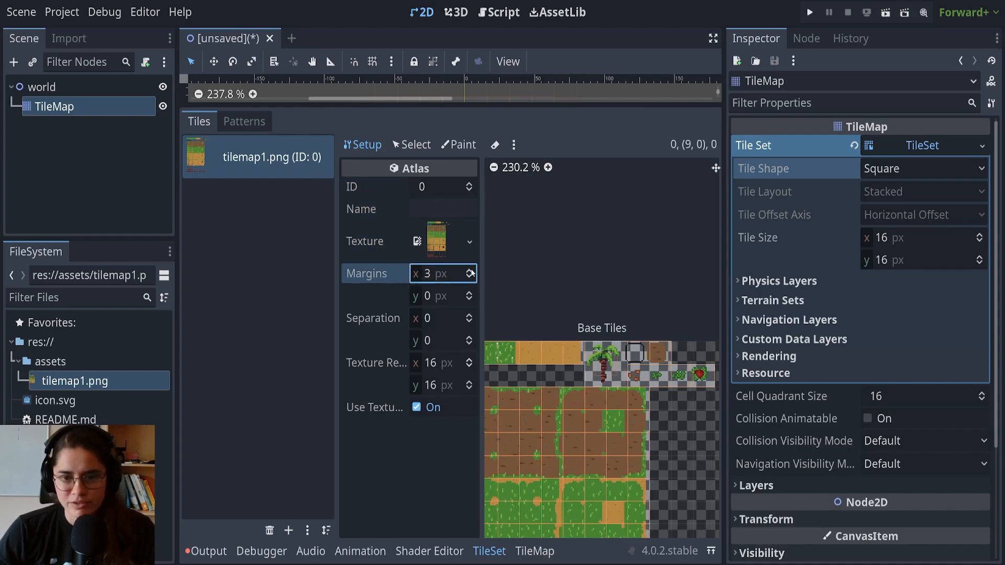
pyautogui.write('0')
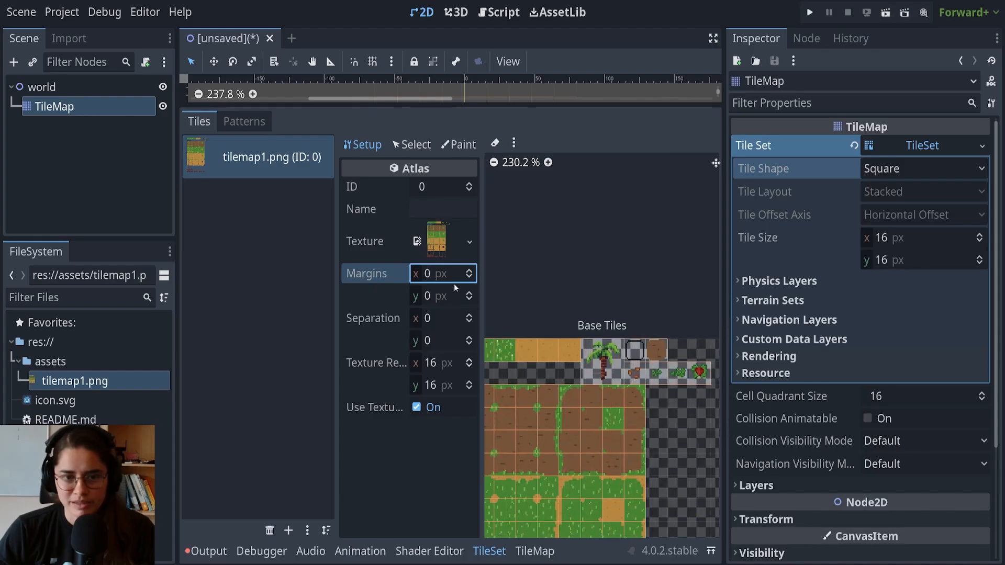
pyautogui.write('2')
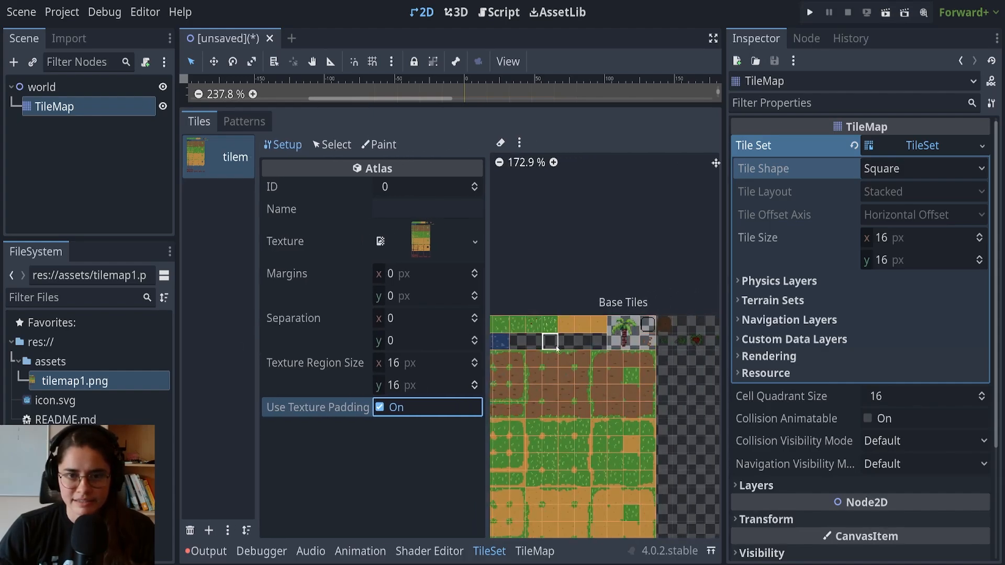
pyautogui.scroll(-3)
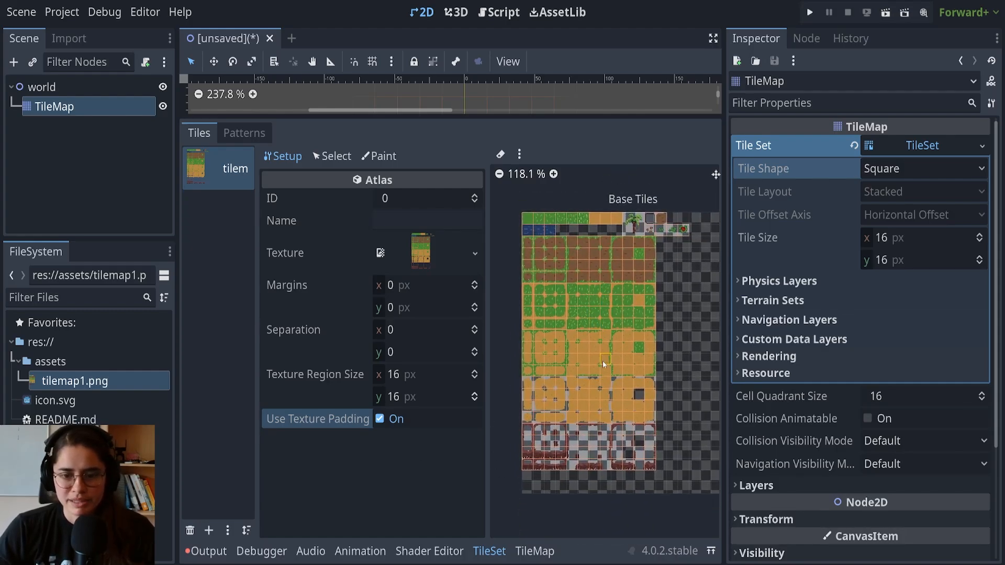
pyautogui.scroll(-3)
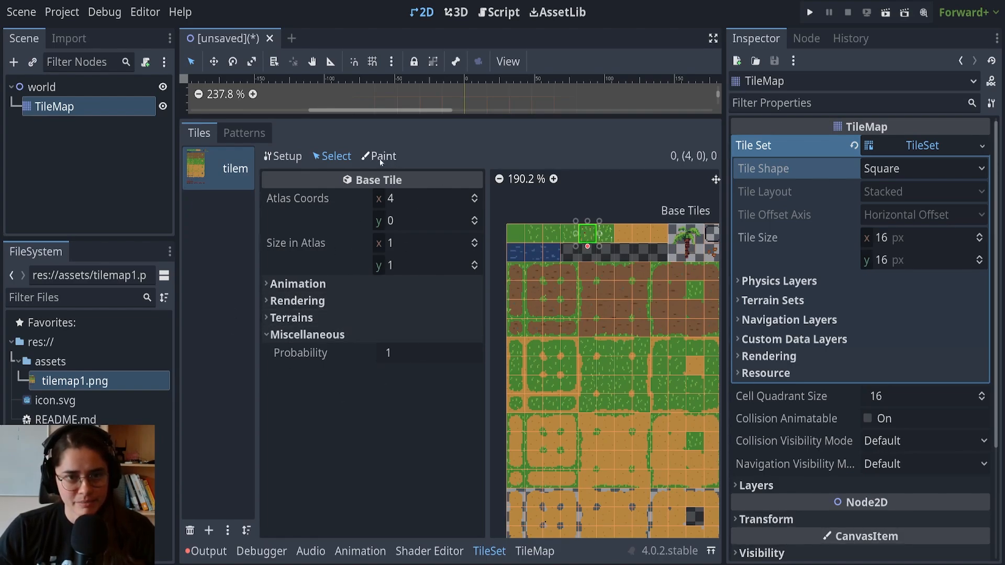
pyautogui.click(378, 156)
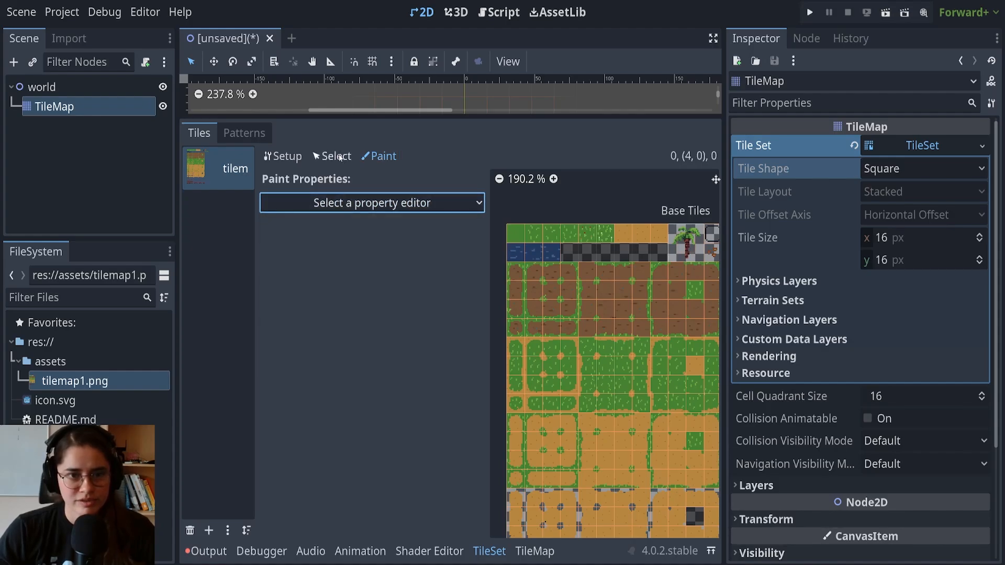
pyautogui.click(336, 156)
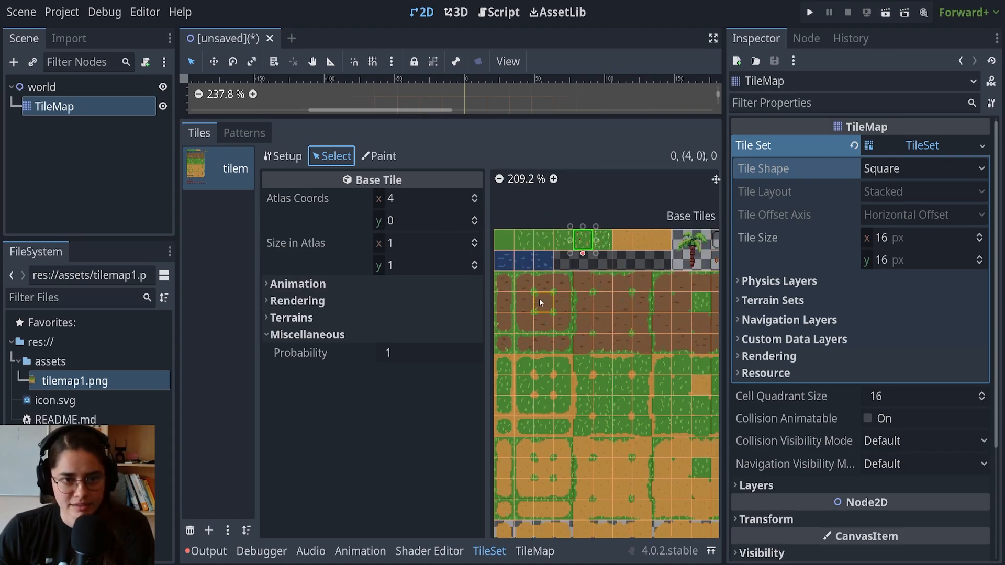
pyautogui.click(529, 251)
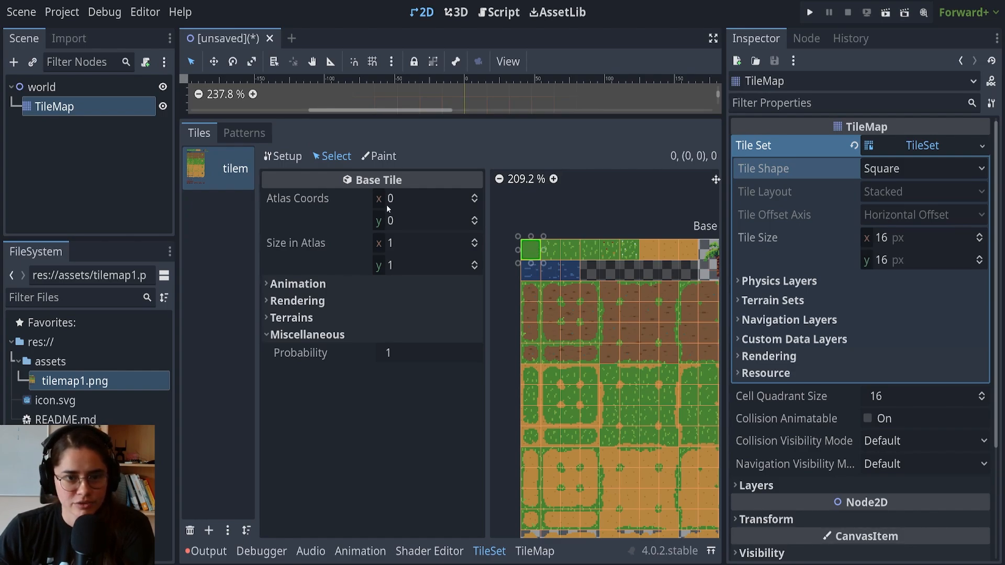
pyautogui.click(550, 251)
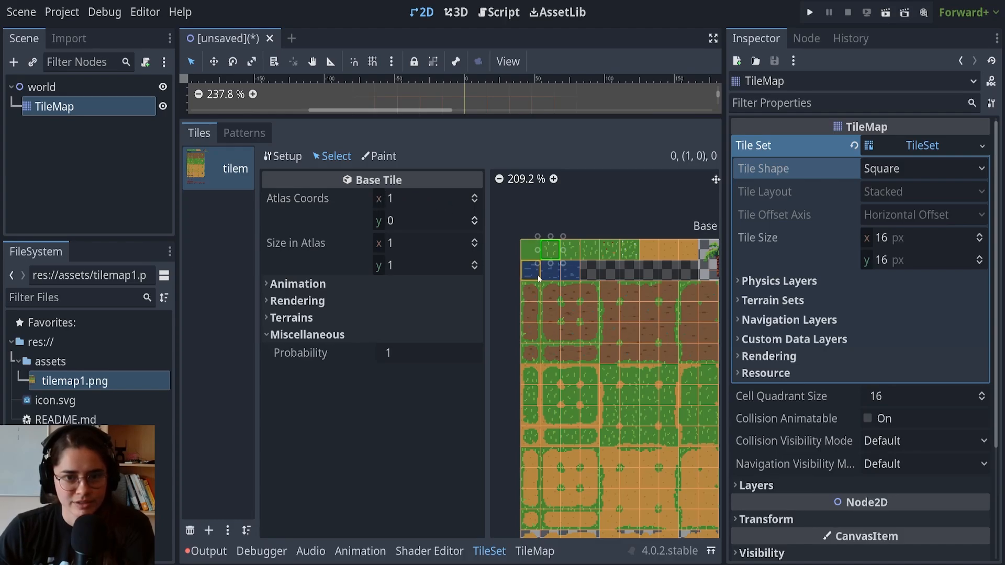
pyautogui.click(530, 305)
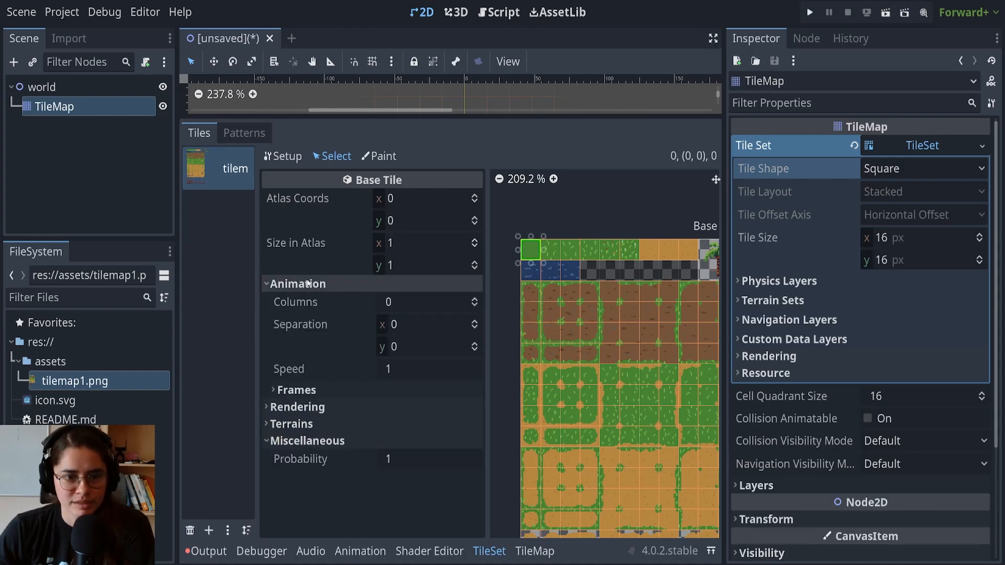
pyautogui.click(297, 283)
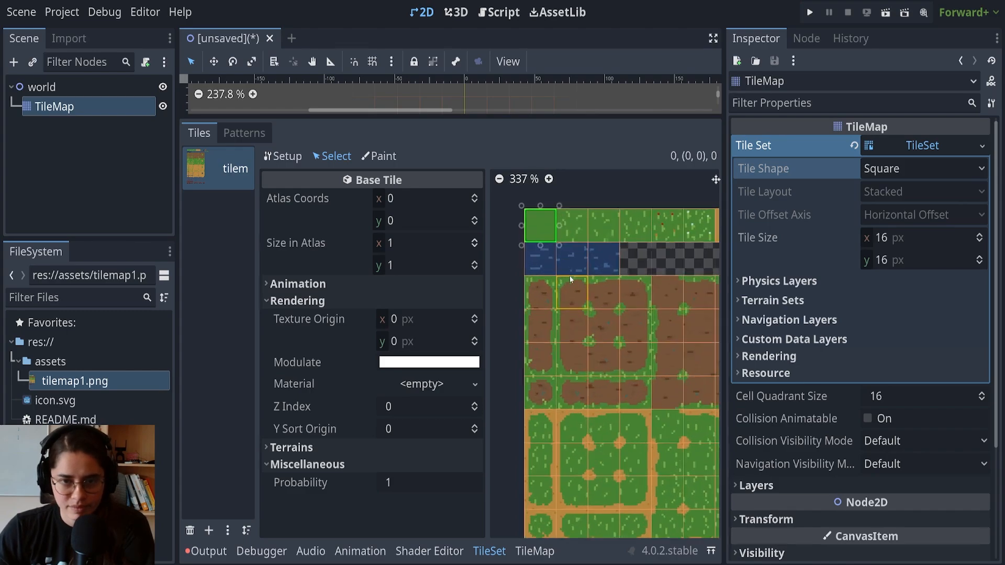
pyautogui.click(429, 362)
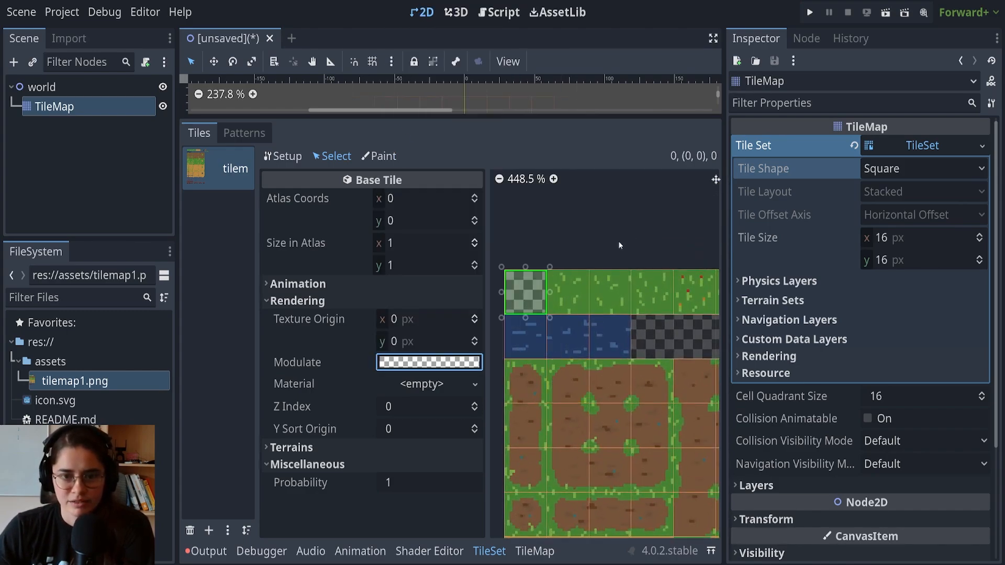
pyautogui.click(430, 362)
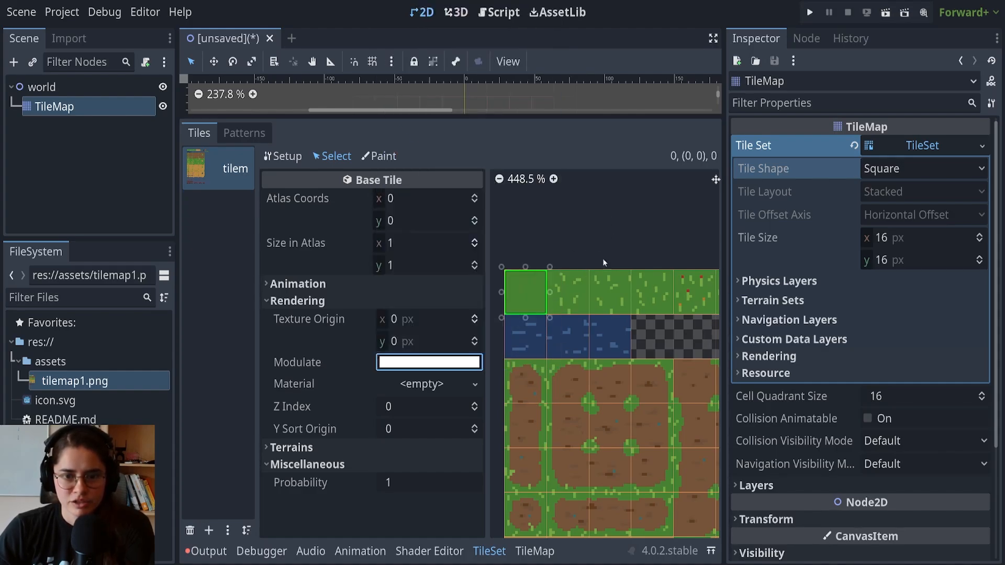
pyautogui.click(291, 301)
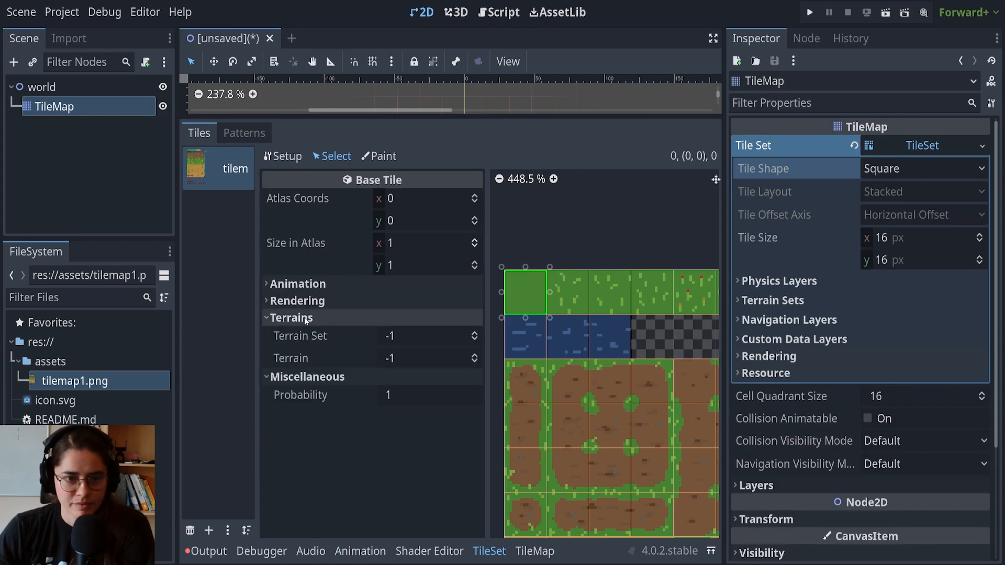
pyautogui.moveTo(327, 320)
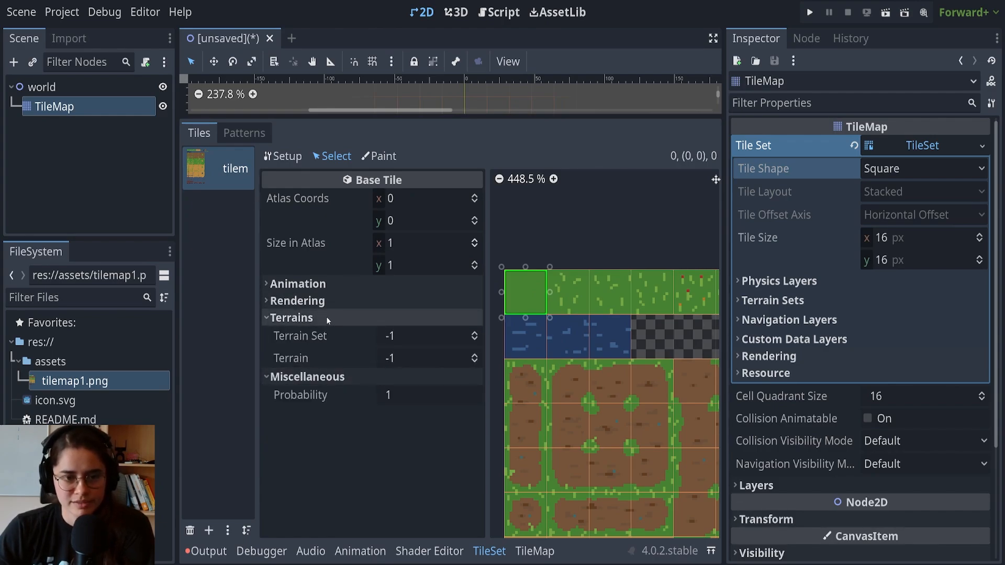
pyautogui.click(291, 318)
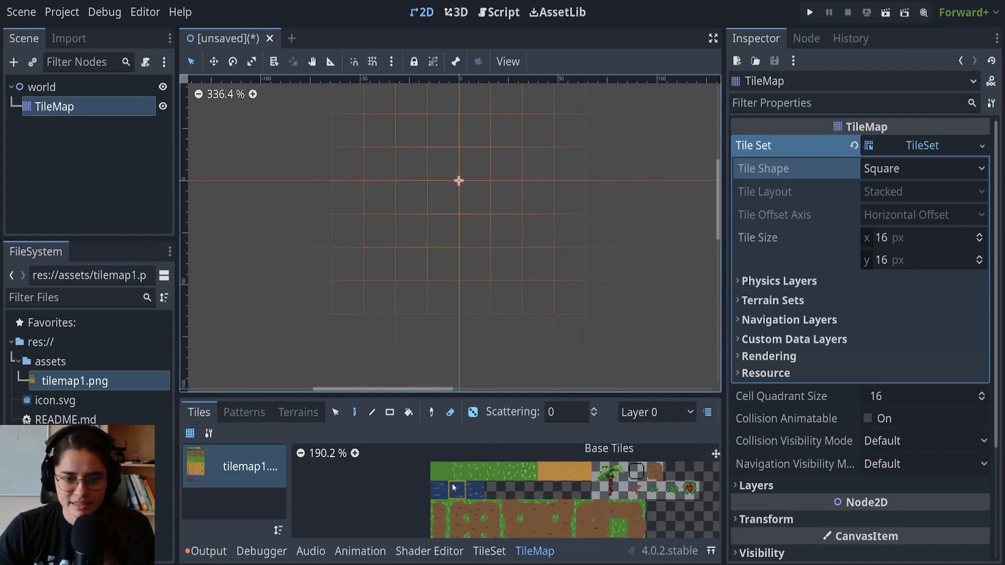
# Step: Paint a large plain green grass area near the origin and erase the stray tile below it
pyautogui.click(440, 477)
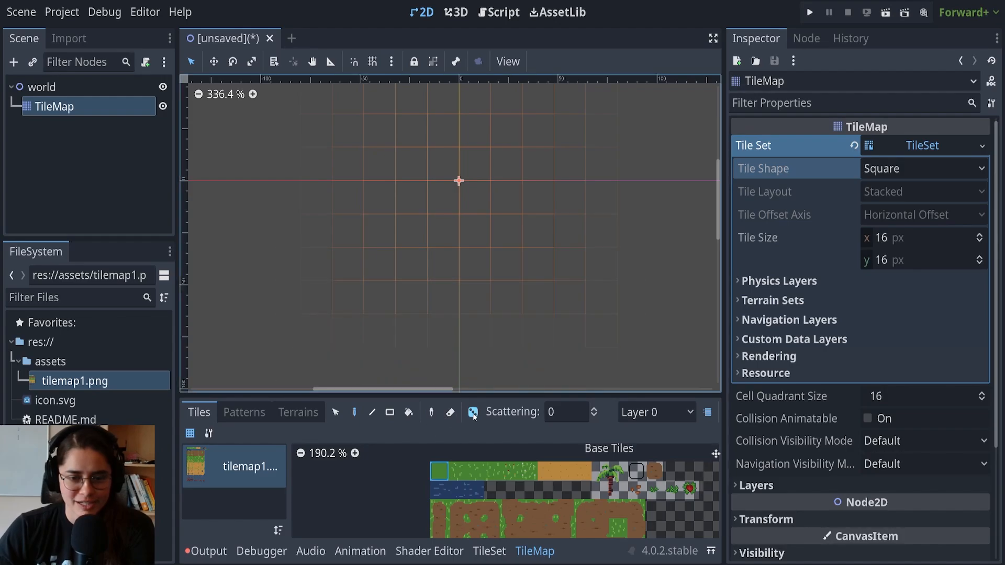
pyautogui.click(443, 202)
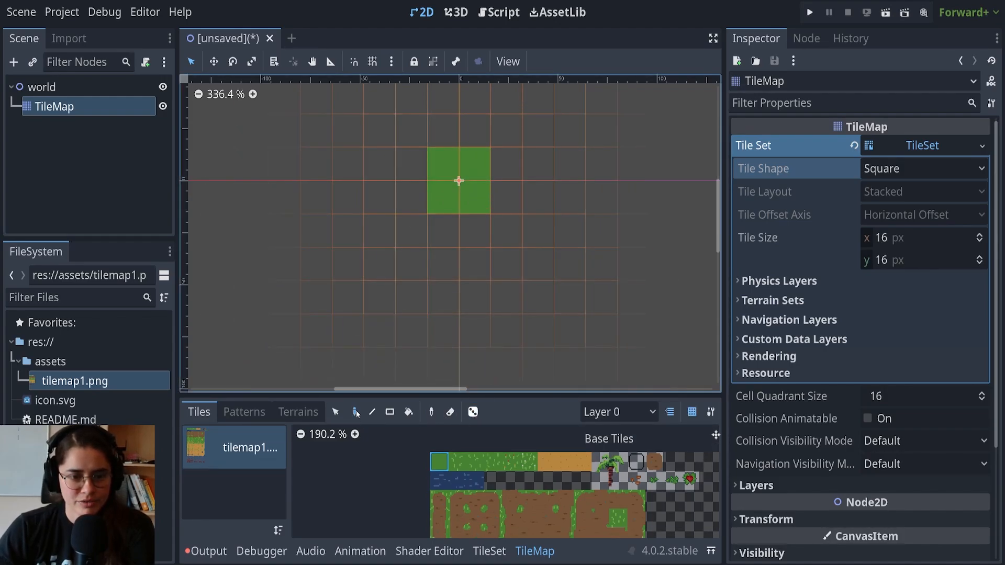
pyautogui.click(378, 232)
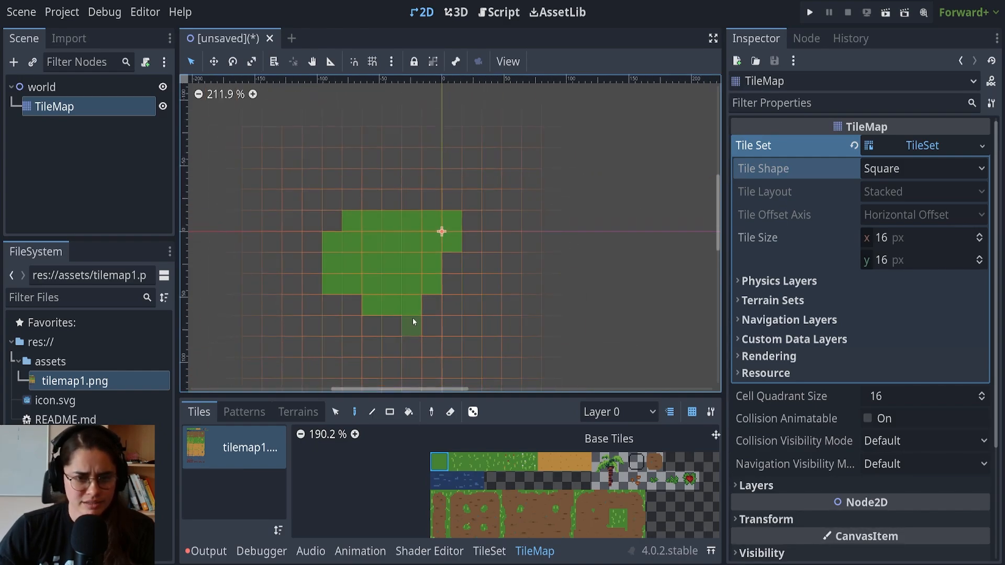
pyautogui.scroll(-3)
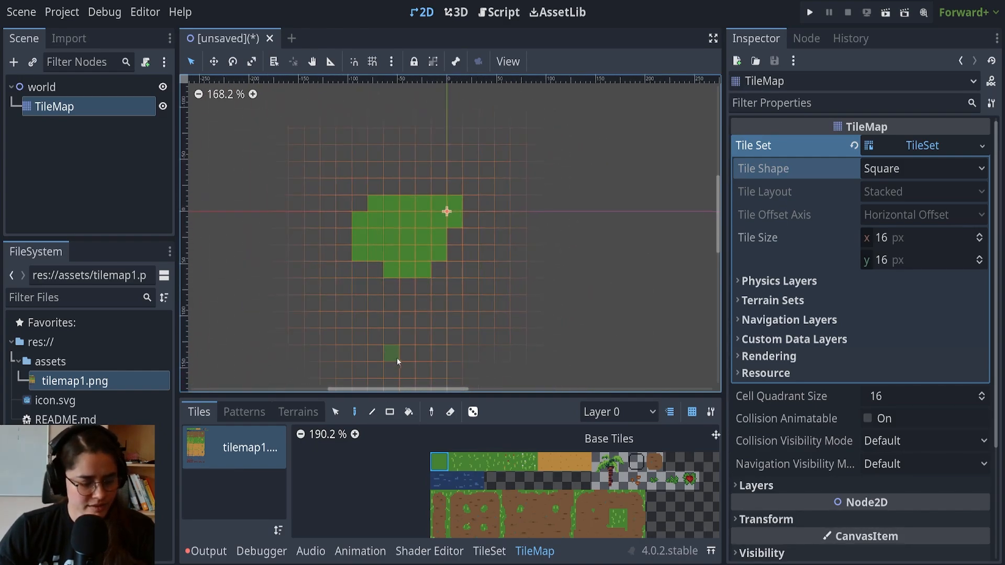
pyautogui.moveTo(398, 359); pyautogui.dragTo(669, 276)
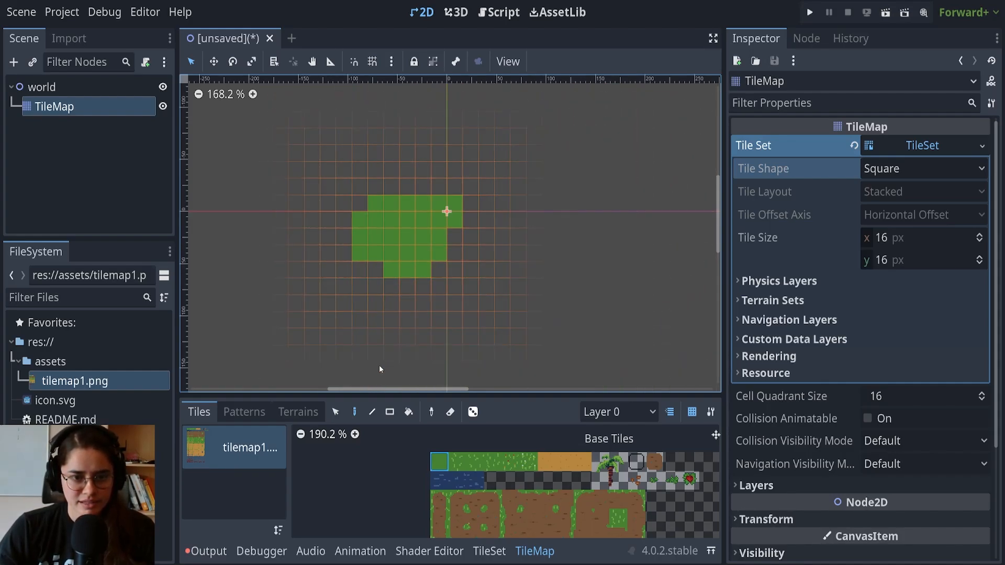
pyautogui.moveTo(390, 413)
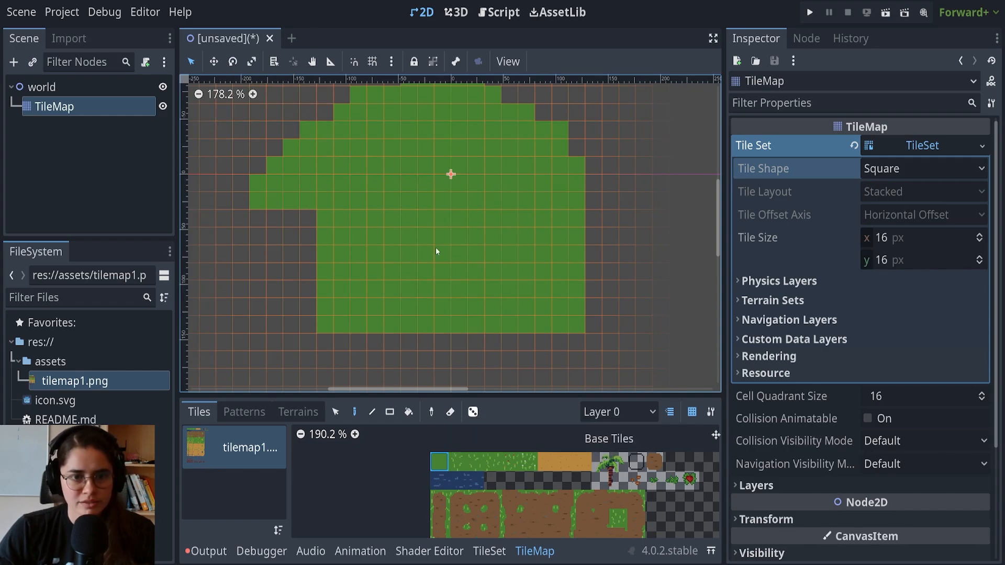
# Step: Paint textured grass tiles into the island's middle and enable Place Random Tile
pyautogui.moveTo(450, 173); pyautogui.dragTo(402, 221)
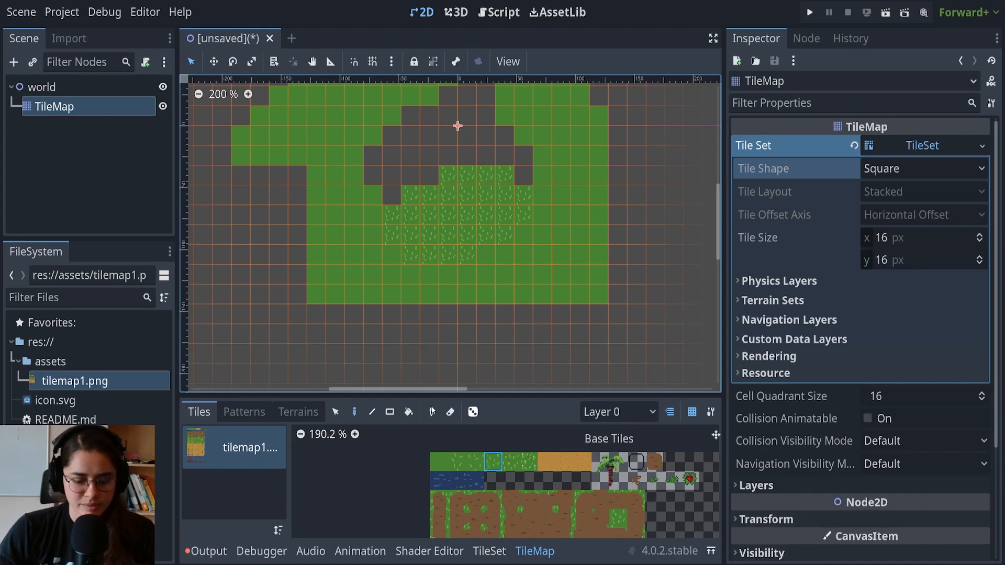
pyautogui.click(441, 474)
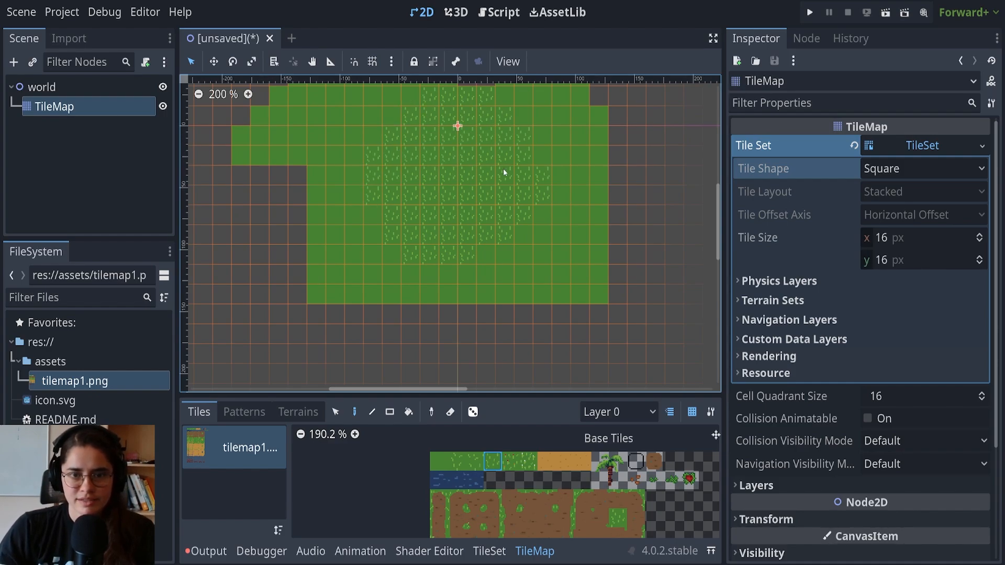
pyautogui.scroll(-3)
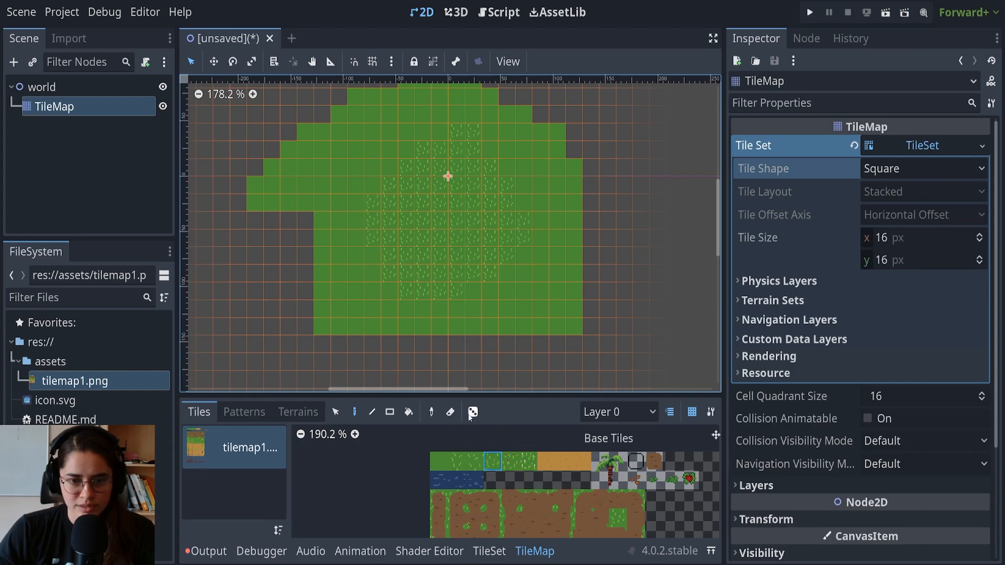
pyautogui.click(472, 412)
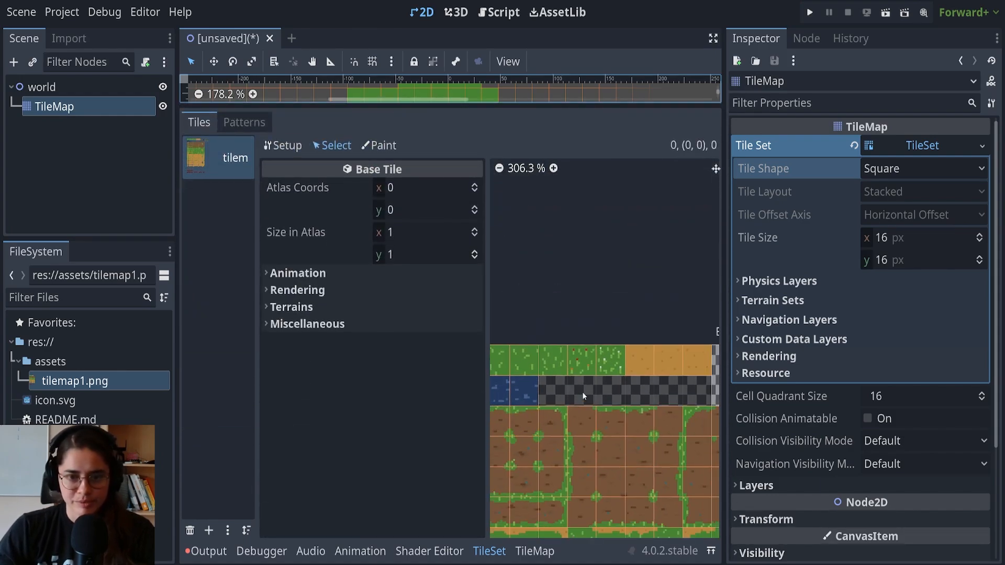
# Step: Set a textured grass tile's Probability to 0.2 in the TileSet's Select mode
pyautogui.click(613, 360)
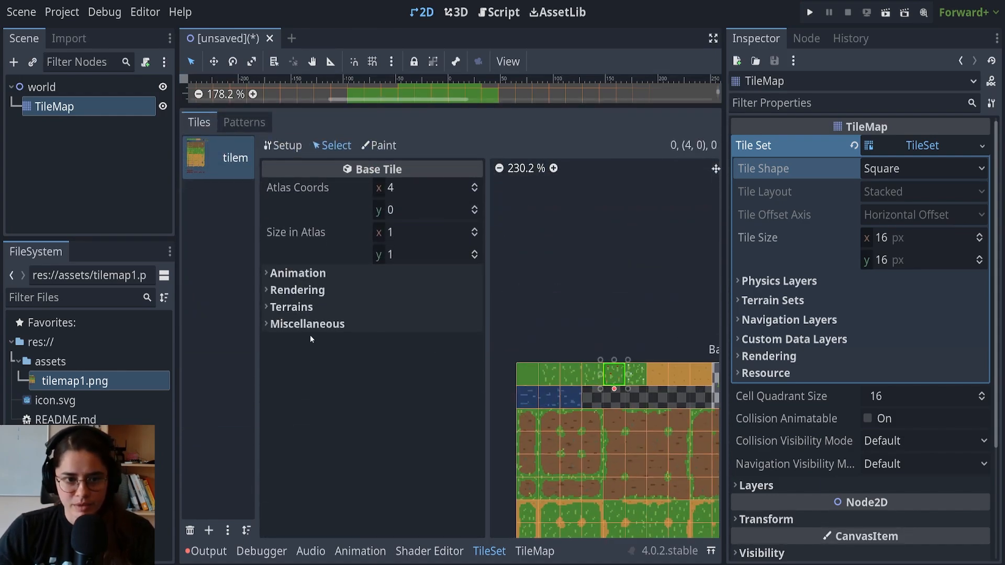
pyautogui.click(308, 323)
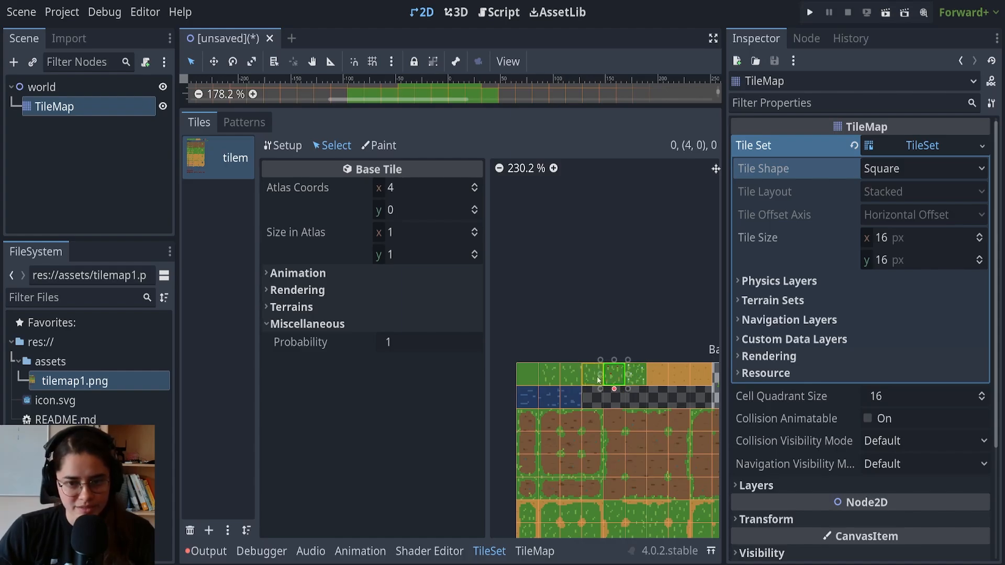
pyautogui.click(424, 342)
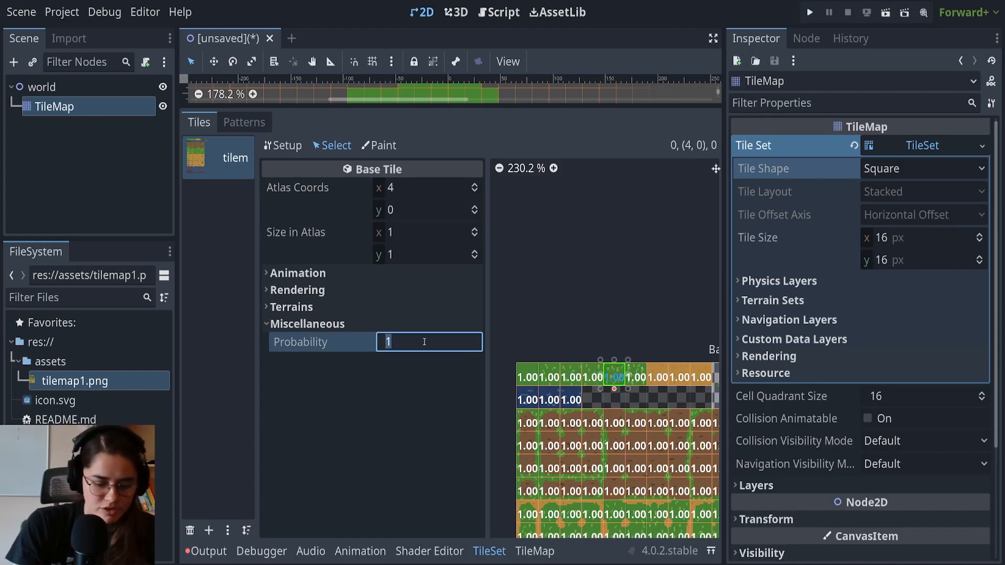
pyautogui.write('0.2')
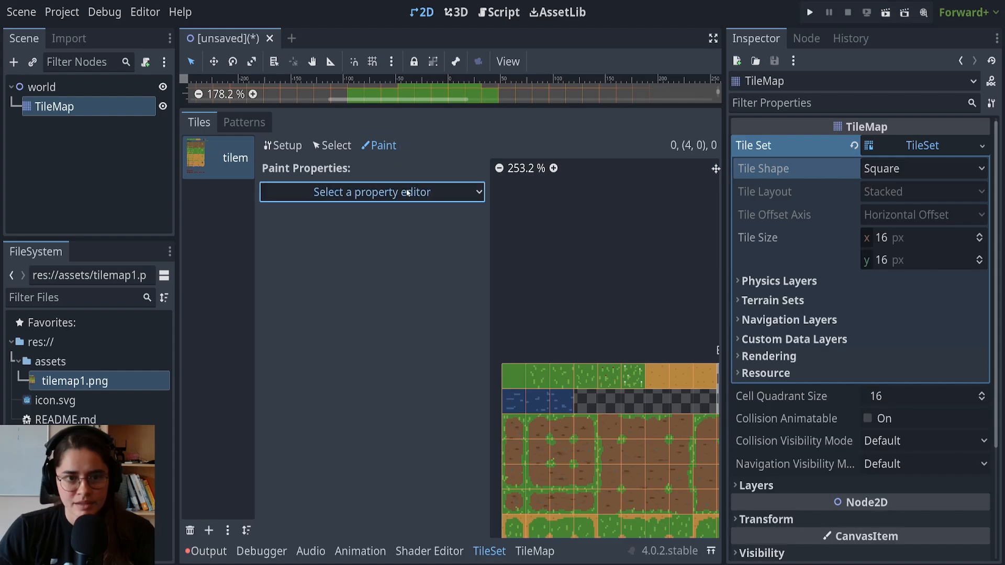
# Step: Paint probability 0.2 onto the textured grass atlas tiles and return to the TileMap
pyautogui.click(372, 193)
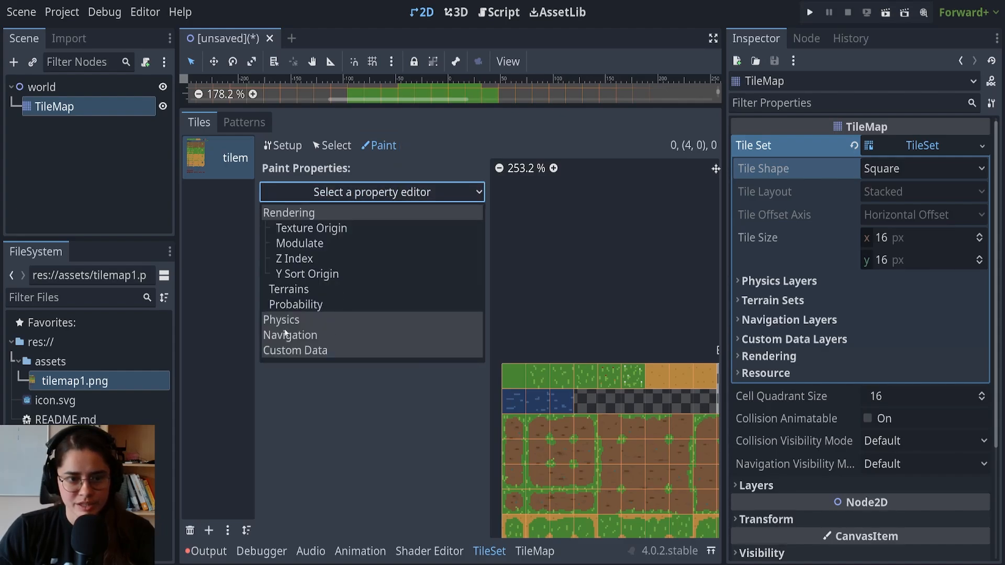
pyautogui.click(295, 304)
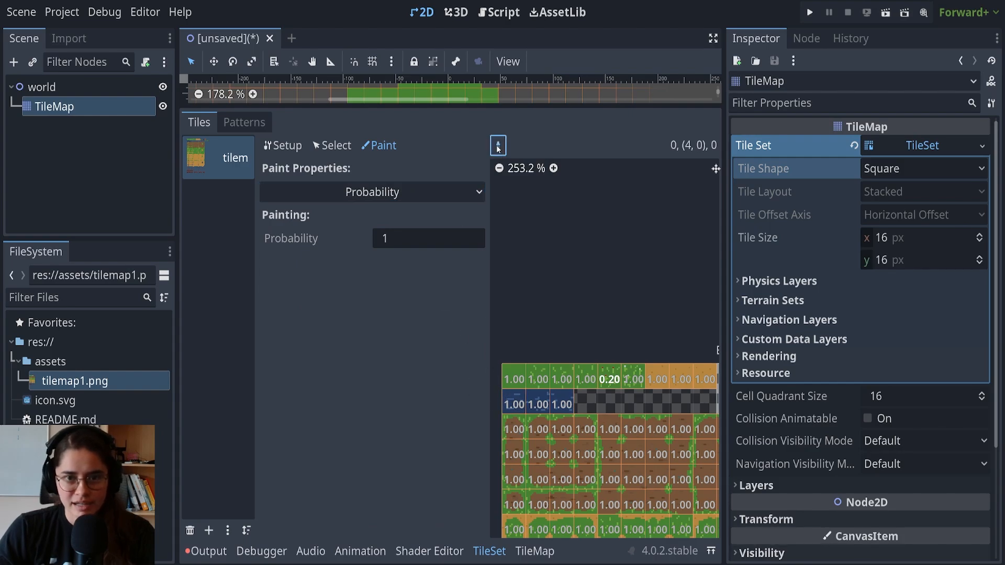
pyautogui.write('0.2')
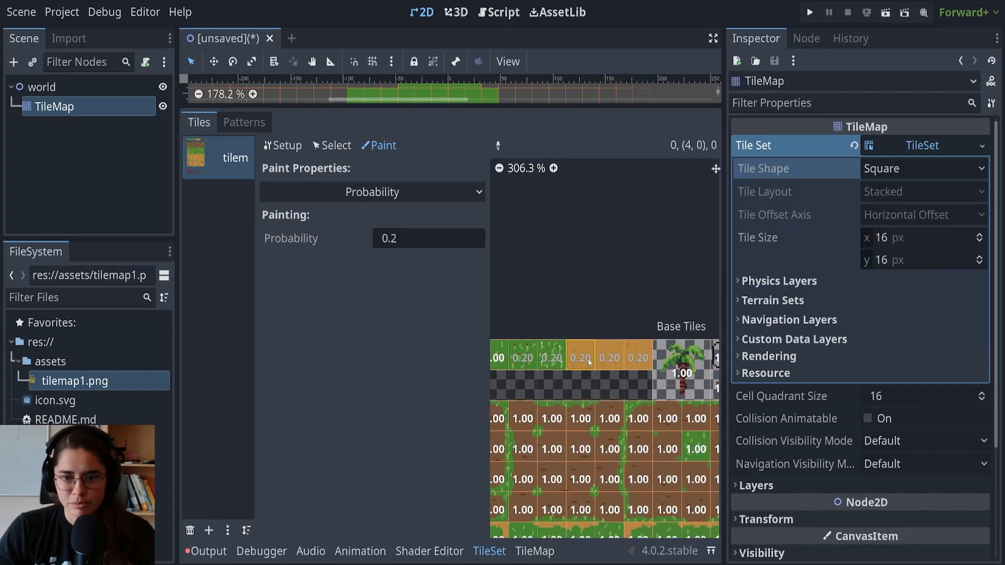
pyautogui.scroll(-3)
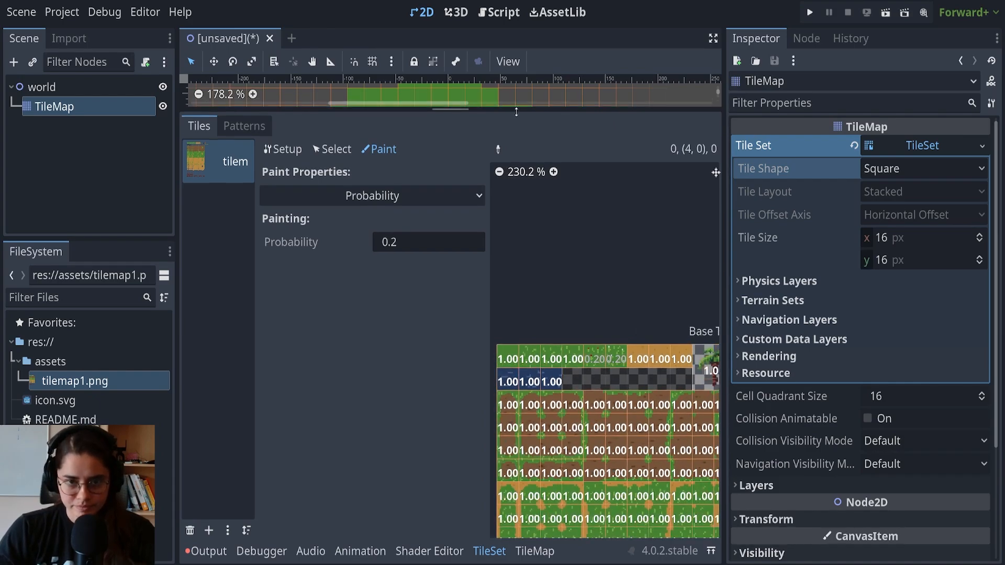
pyautogui.click(536, 551)
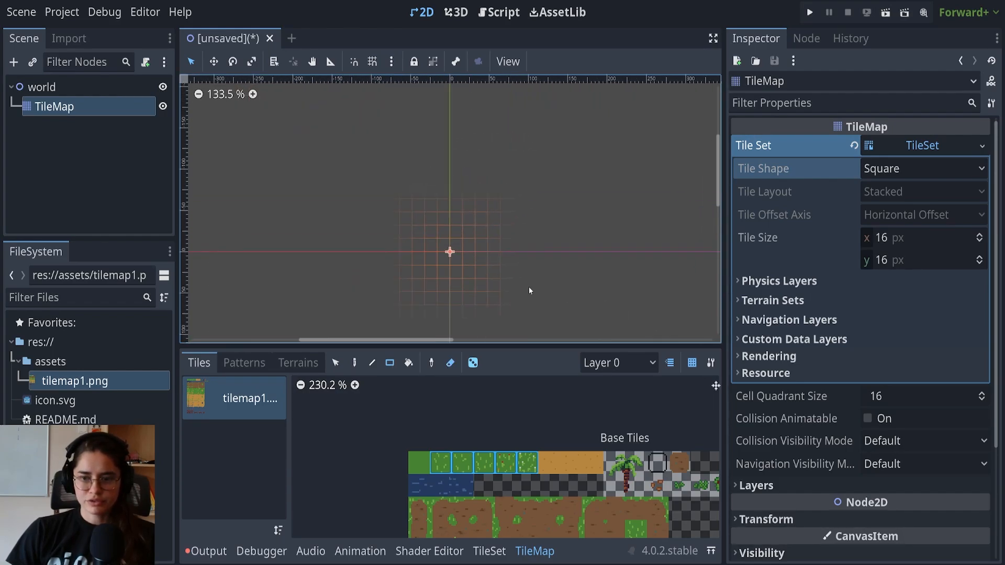
# Step: Name TileMap layer 0 'water' and add a second layer named 'ground'
pyautogui.scroll(-3)
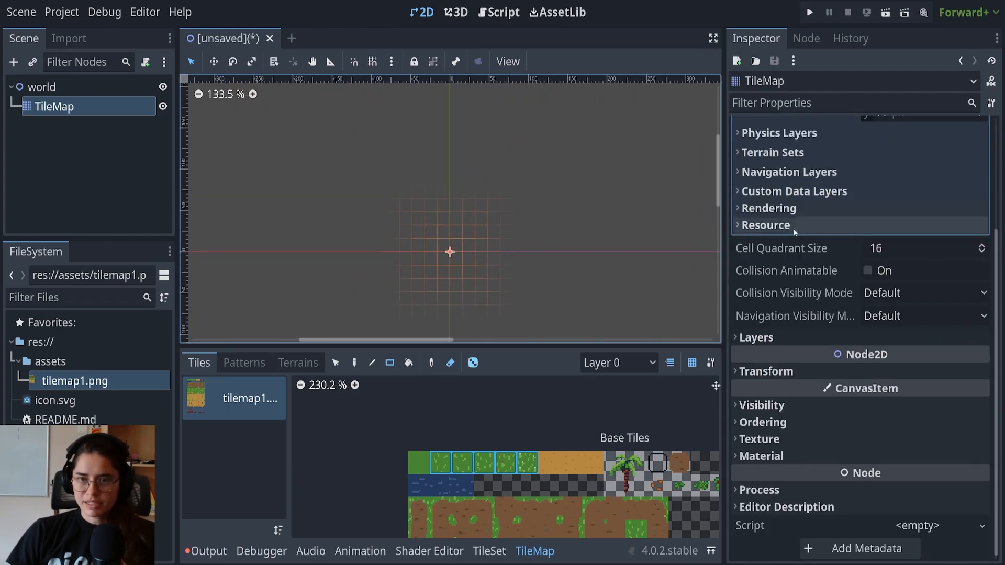
pyautogui.click(756, 337)
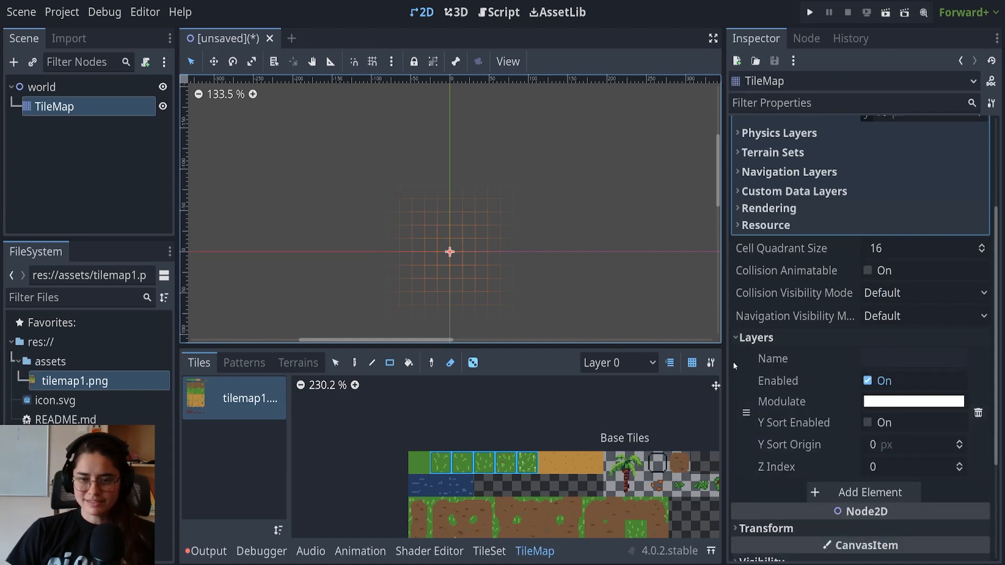
pyautogui.write('w')
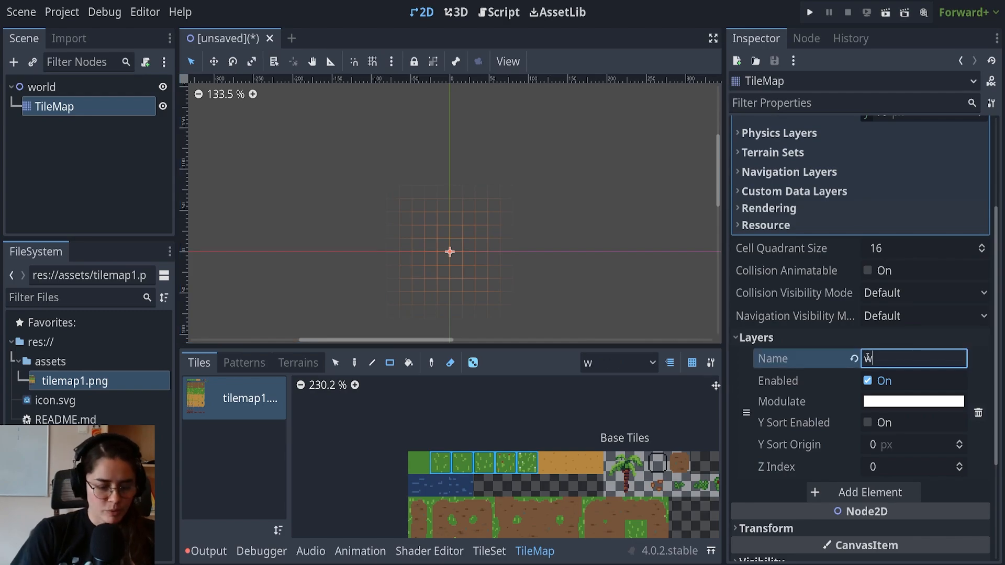
pyautogui.write('ater')
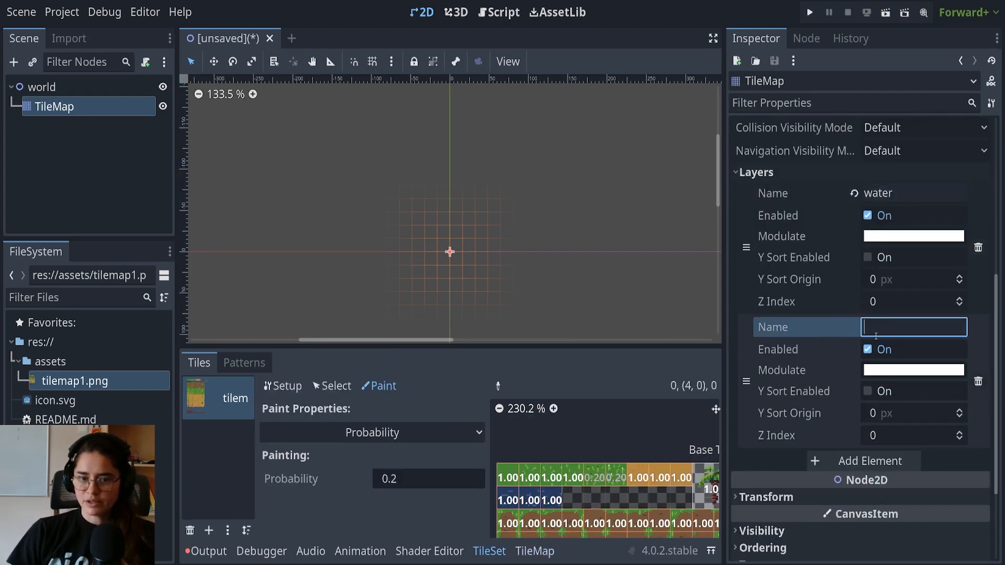
pyautogui.write('ground')
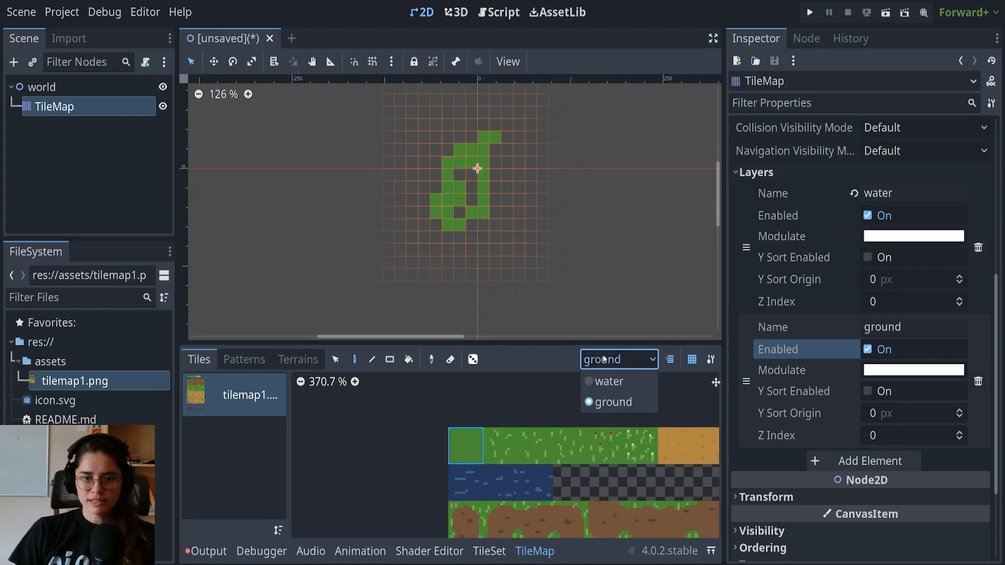
# Step: Select the water layer, open the TileSet panel and pick the first water tile for animation
pyautogui.click(609, 381)
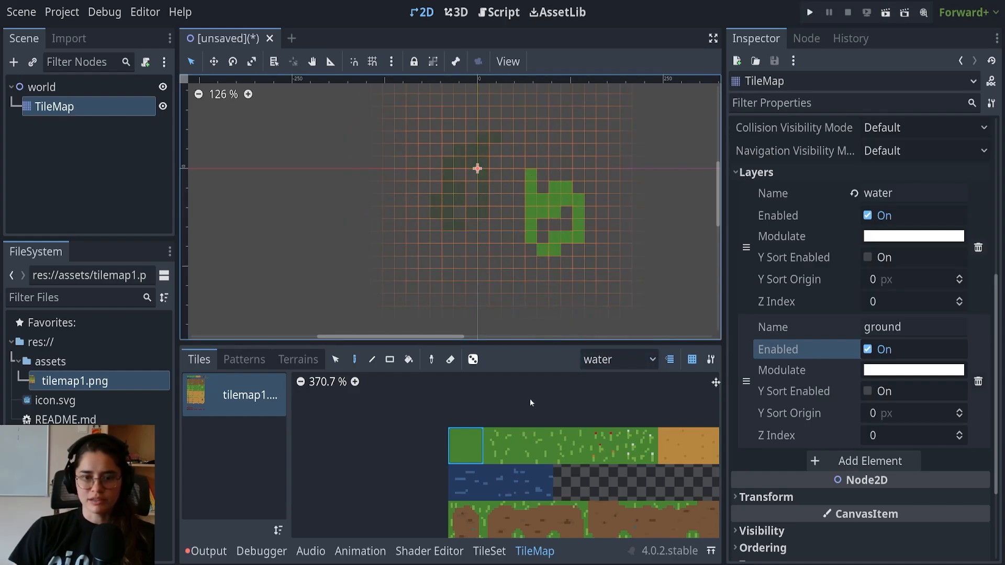
pyautogui.click(462, 488)
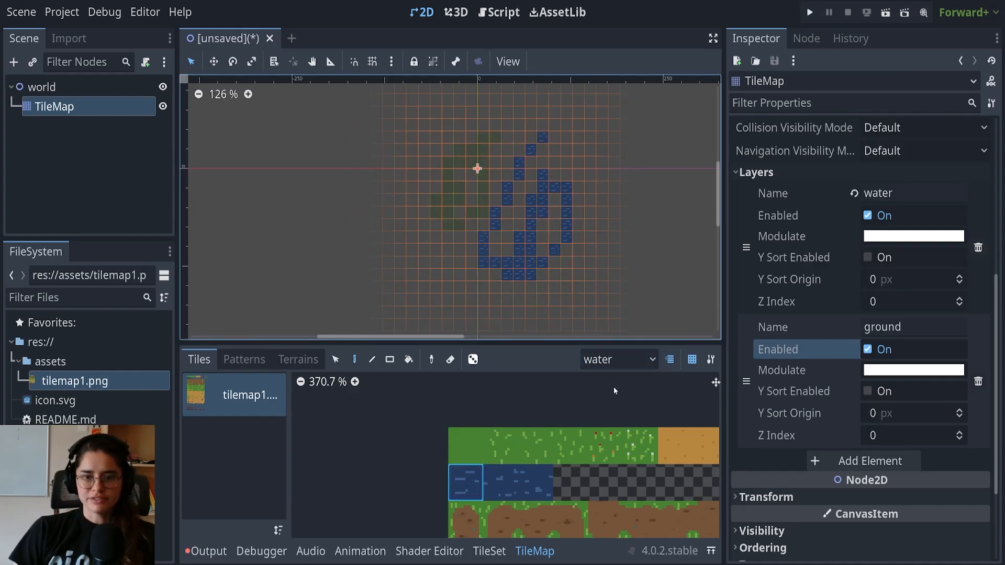
pyautogui.click(619, 360)
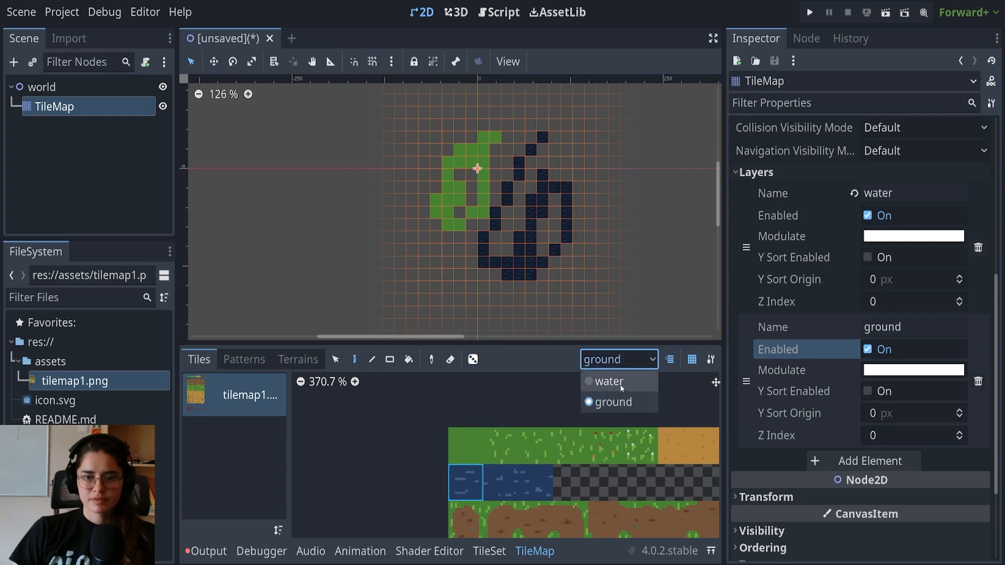
pyautogui.click(609, 381)
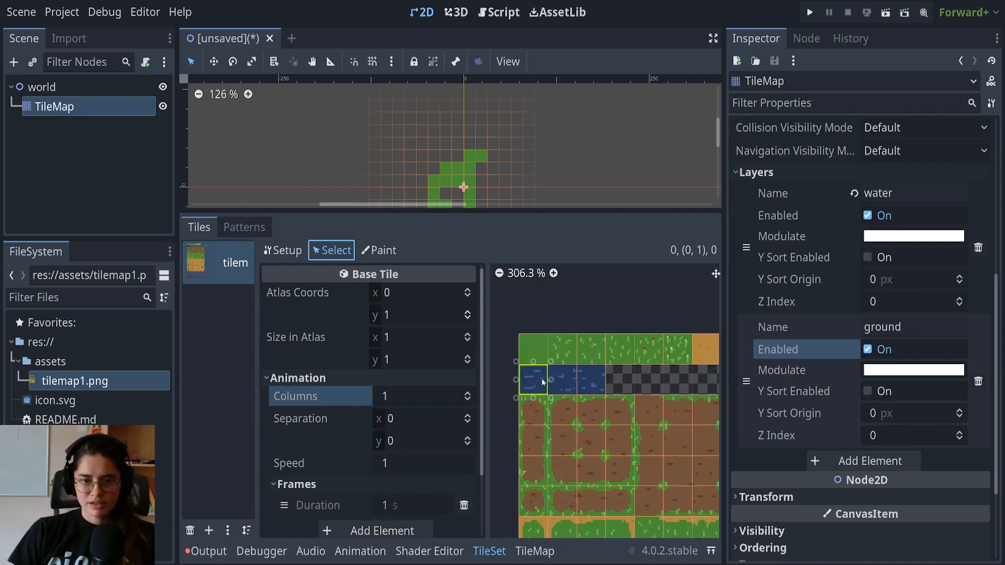
# Step: Select the first water atlas tile and set its Animation Columns to 3, then return to painting
pyautogui.click(533, 380)
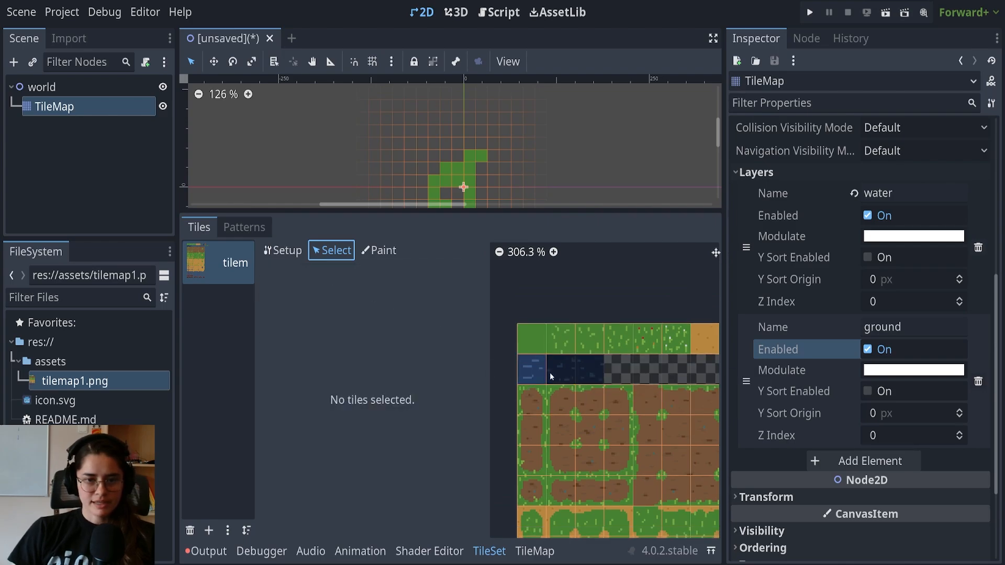
pyautogui.click(533, 370)
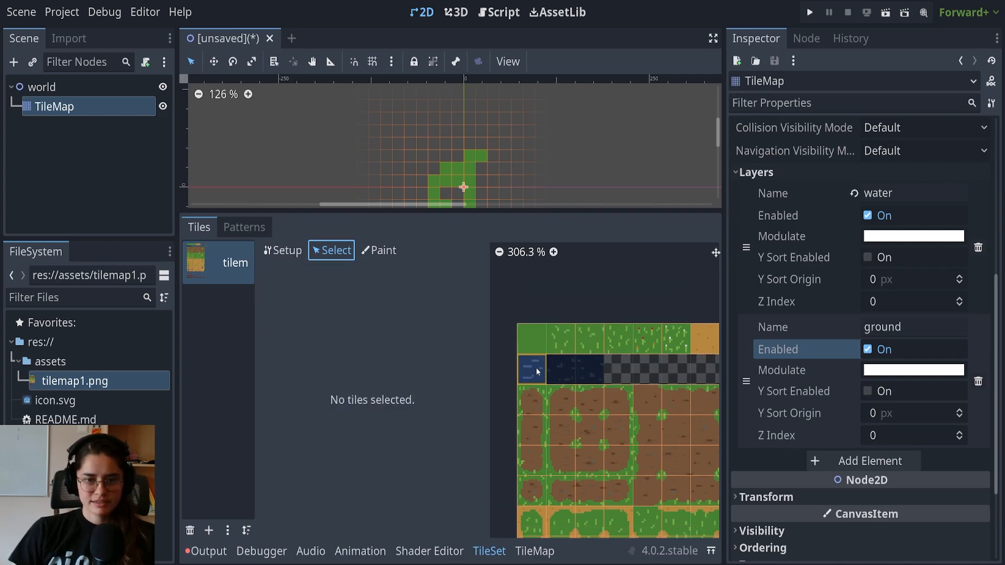
pyautogui.click(532, 371)
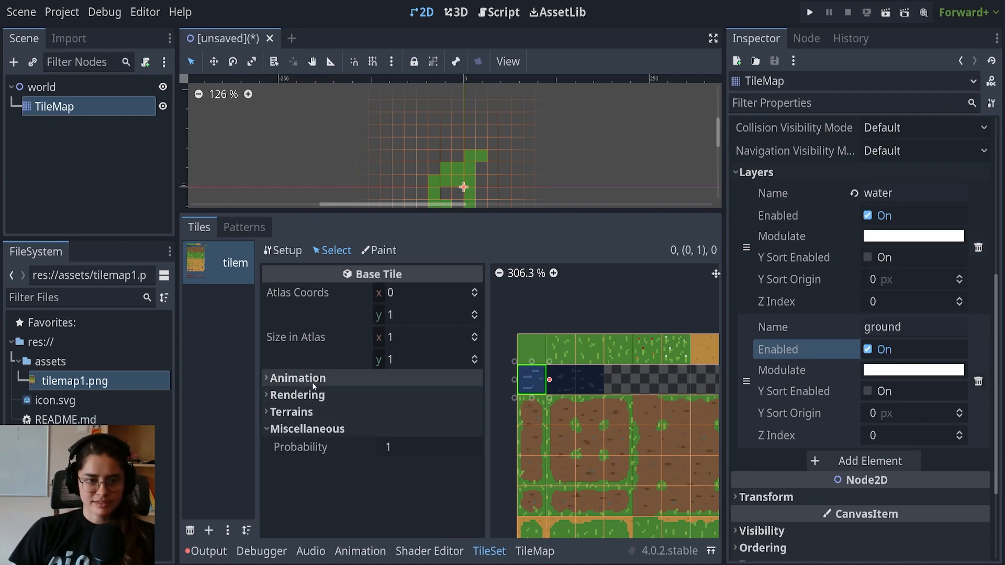
pyautogui.click(297, 378)
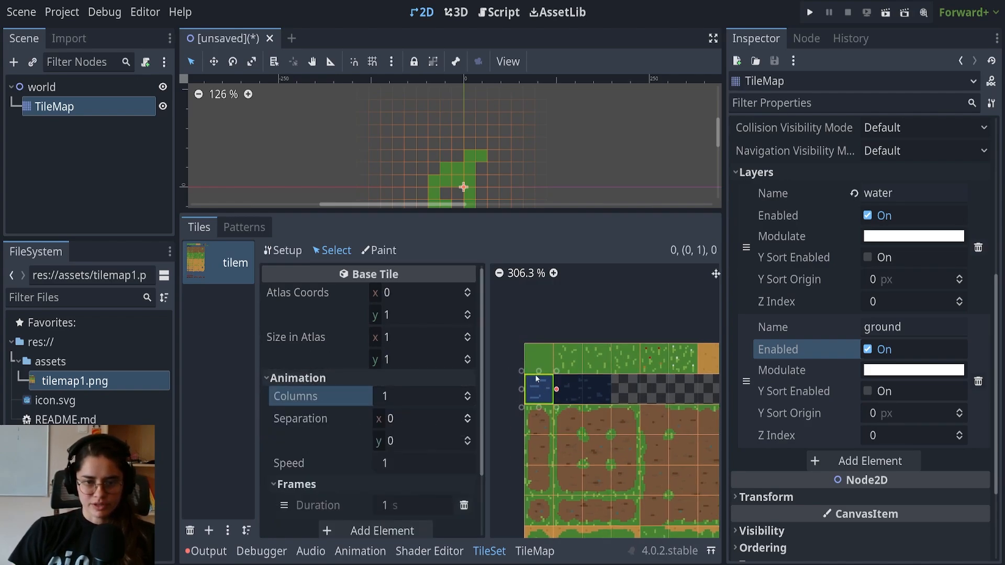
pyautogui.click(467, 392)
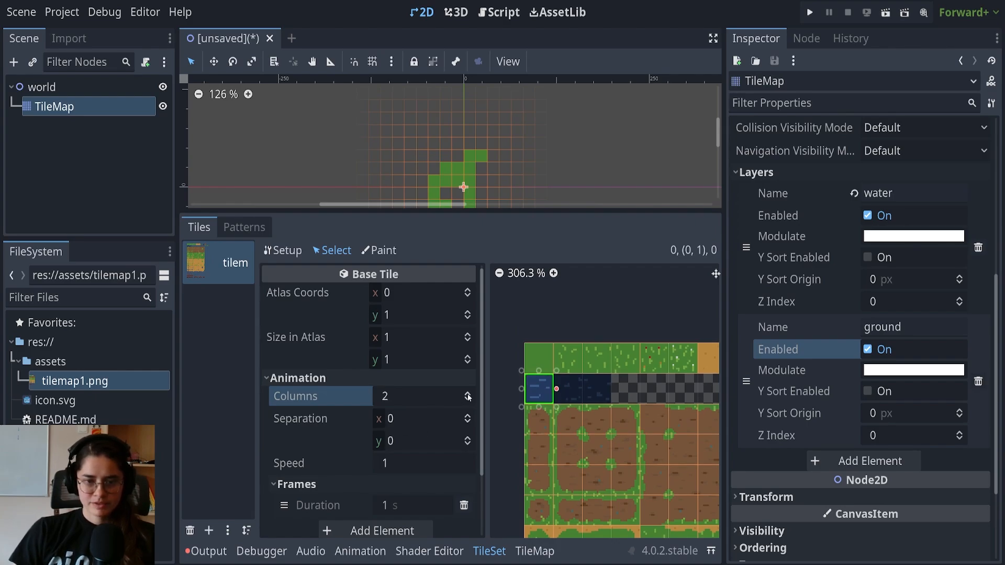
pyautogui.click(467, 393)
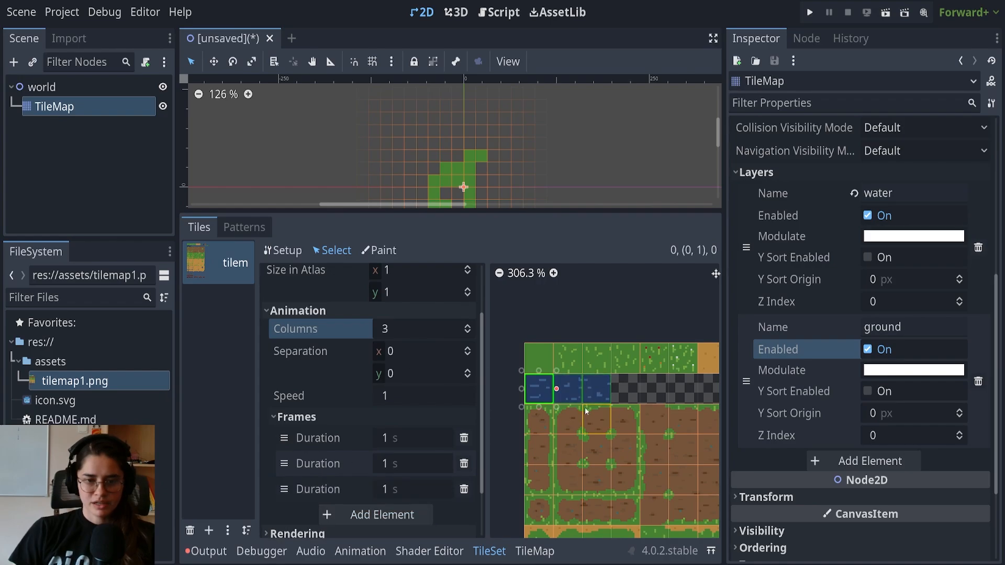
pyautogui.click(553, 274)
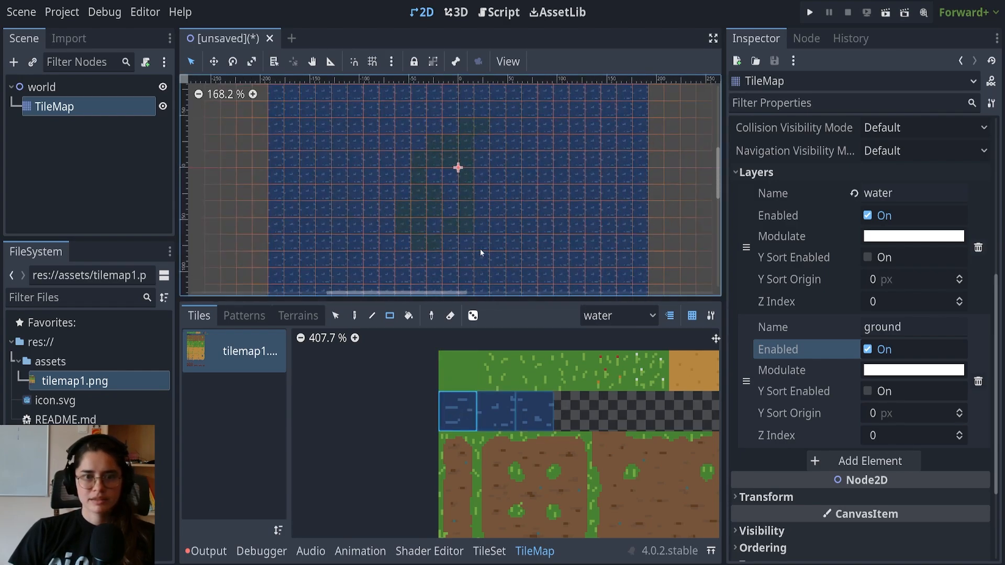
# Step: Add a Camera2D child node under world and set its Zoom to 2.039
pyautogui.scroll(-3)
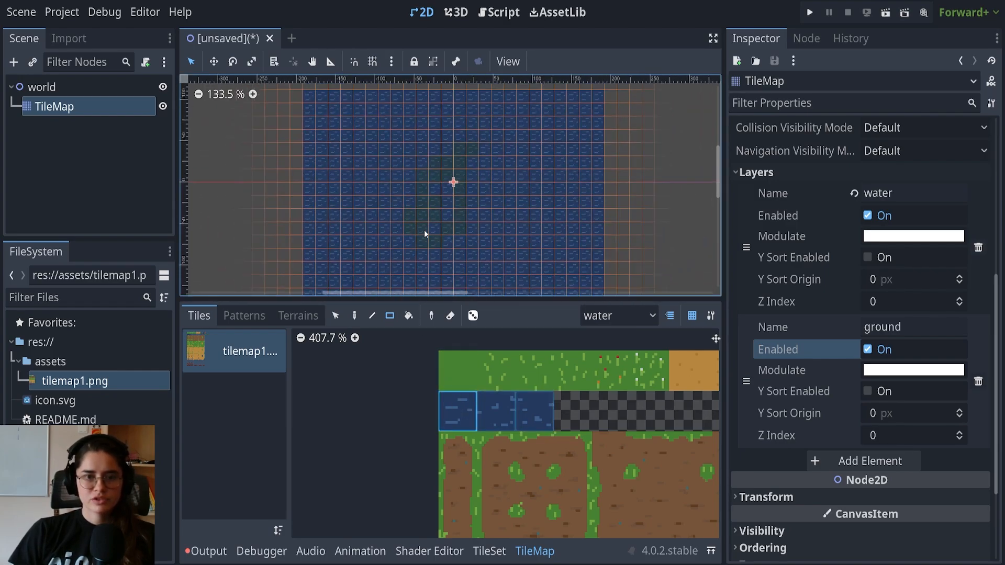
pyautogui.rightClick(37, 87)
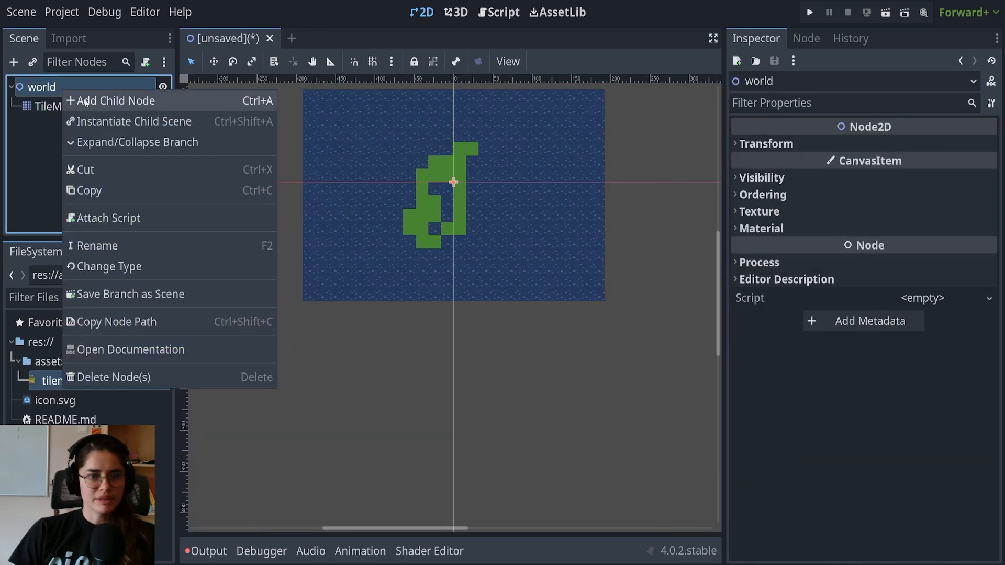
pyautogui.click(115, 100)
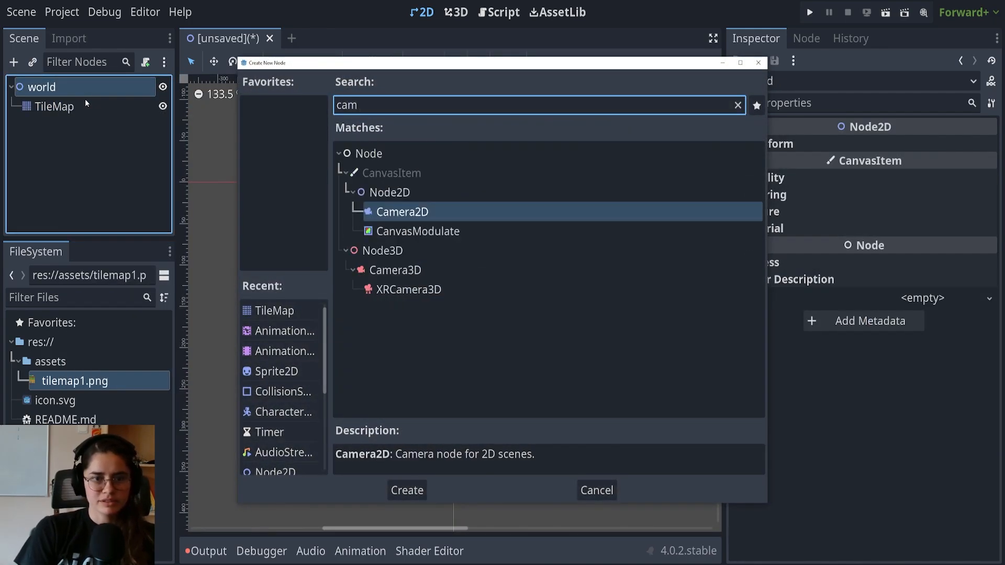
pyautogui.click(406, 490)
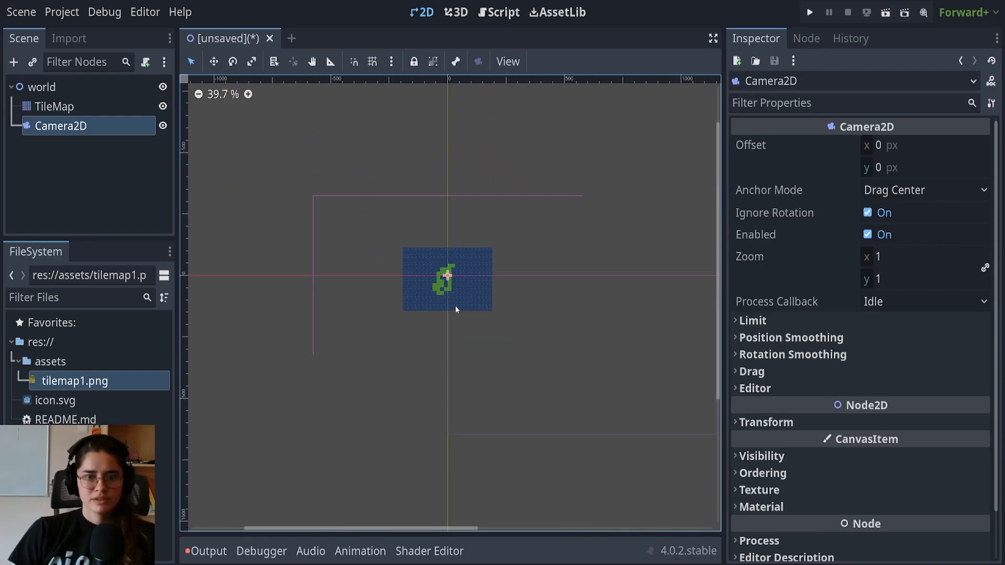
pyautogui.click(910, 256)
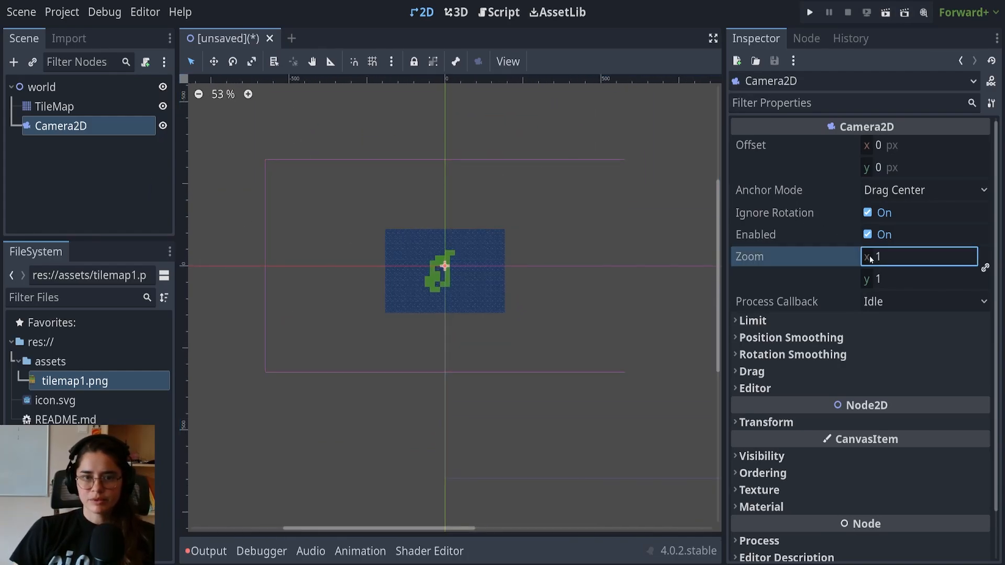
pyautogui.write('2.039')
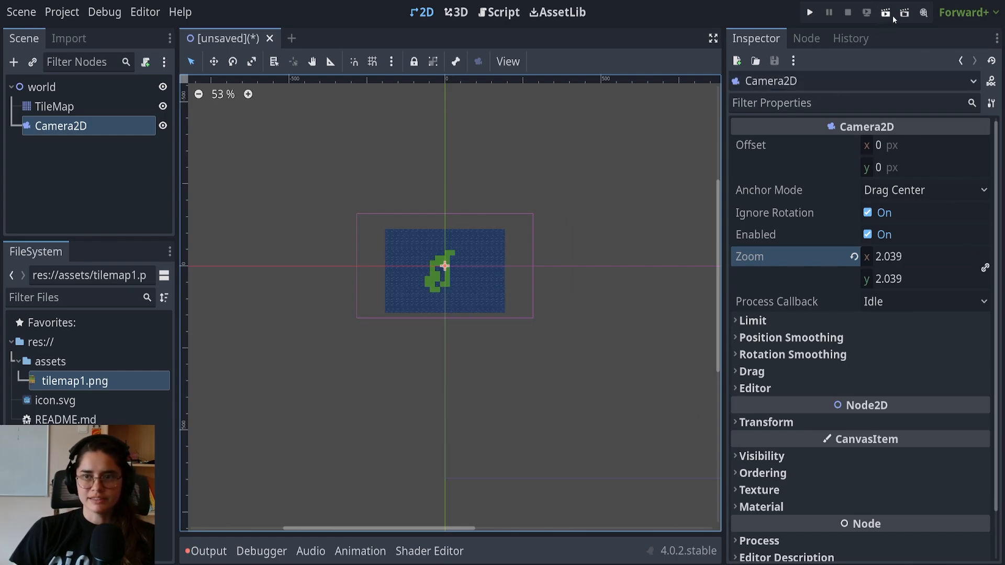
# Step: Run the project, saving the scene as world.tscn in a new 'scene' folder, then close the game window
pyautogui.click(811, 13)
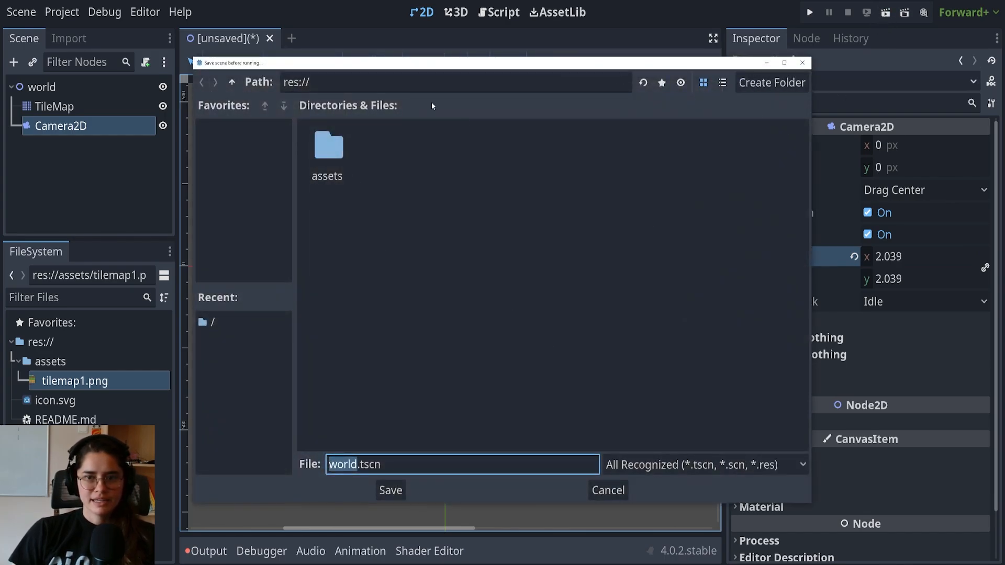
pyautogui.click(772, 82)
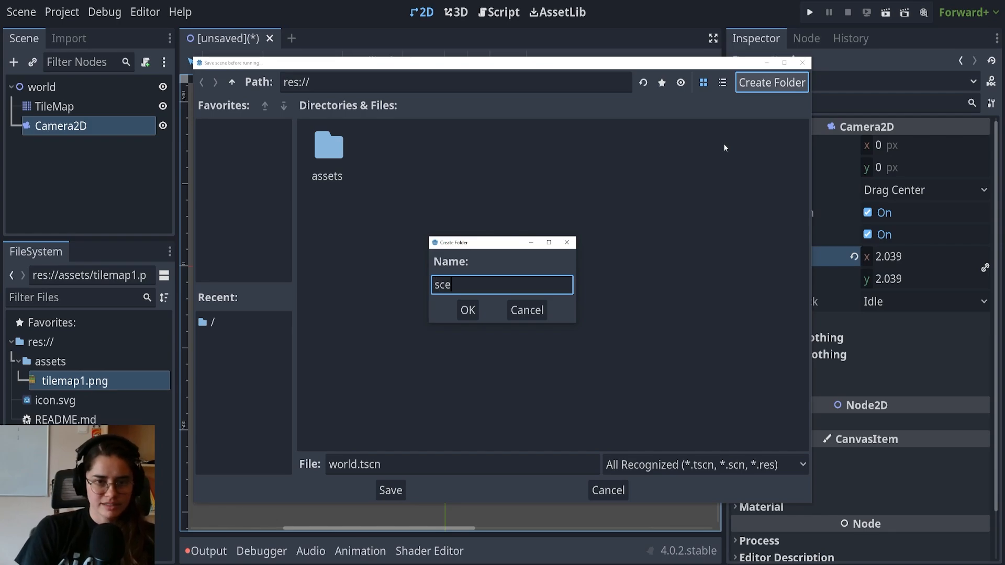
pyautogui.click(468, 310)
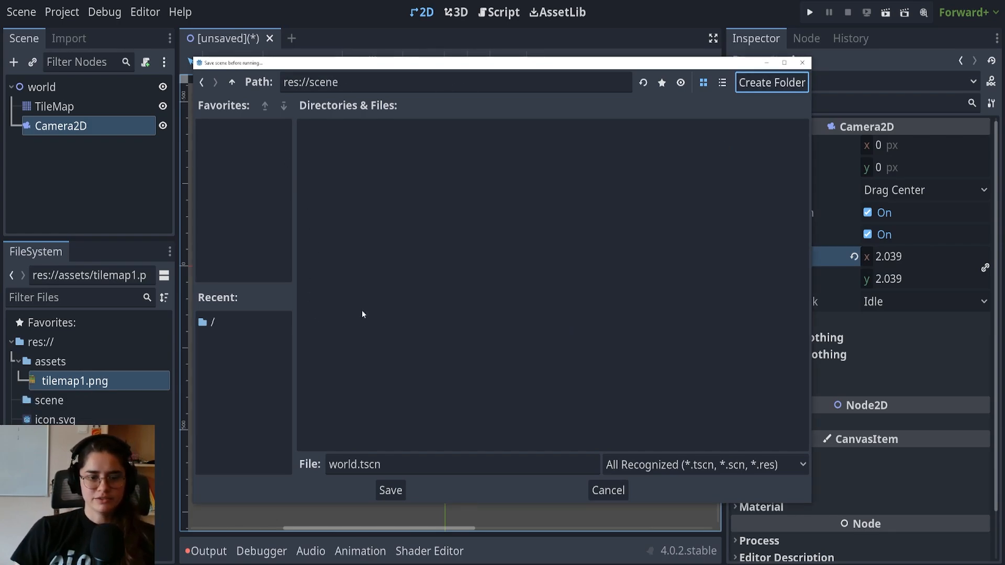
pyautogui.click(391, 490)
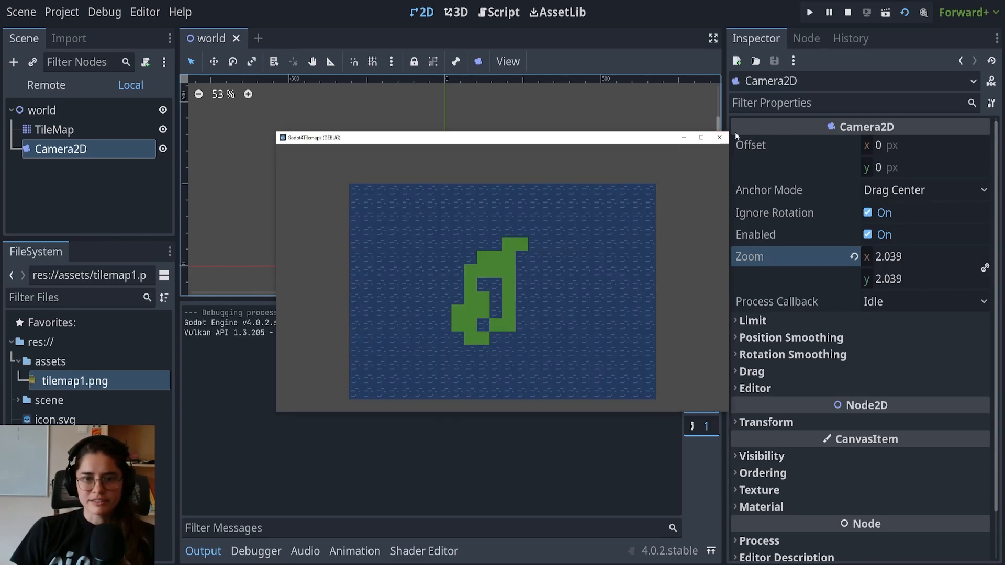
pyautogui.click(718, 137)
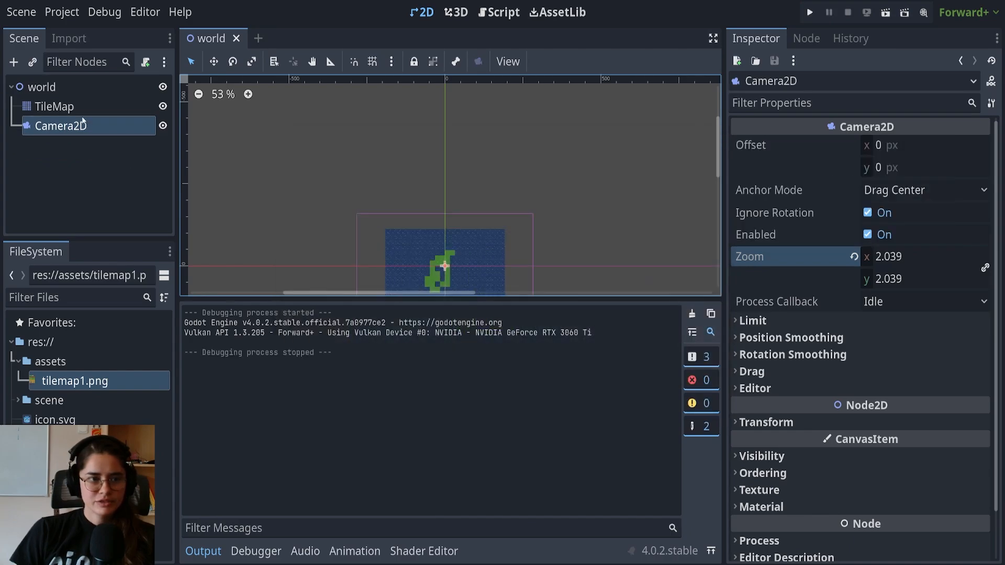
pyautogui.click(55, 107)
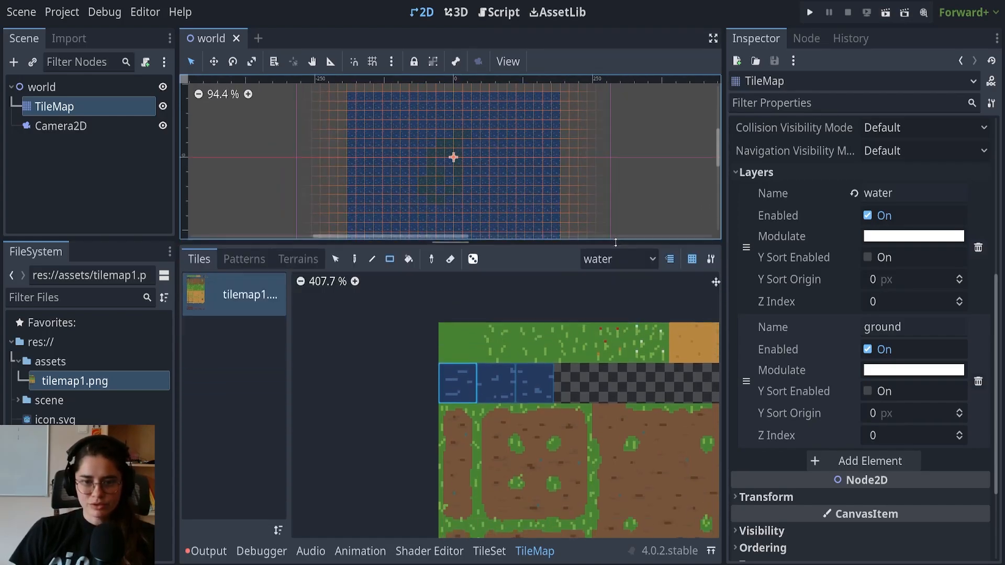
# Step: Switch to the ground layer, paint the grass island over the water and run the project
pyautogui.click(619, 260)
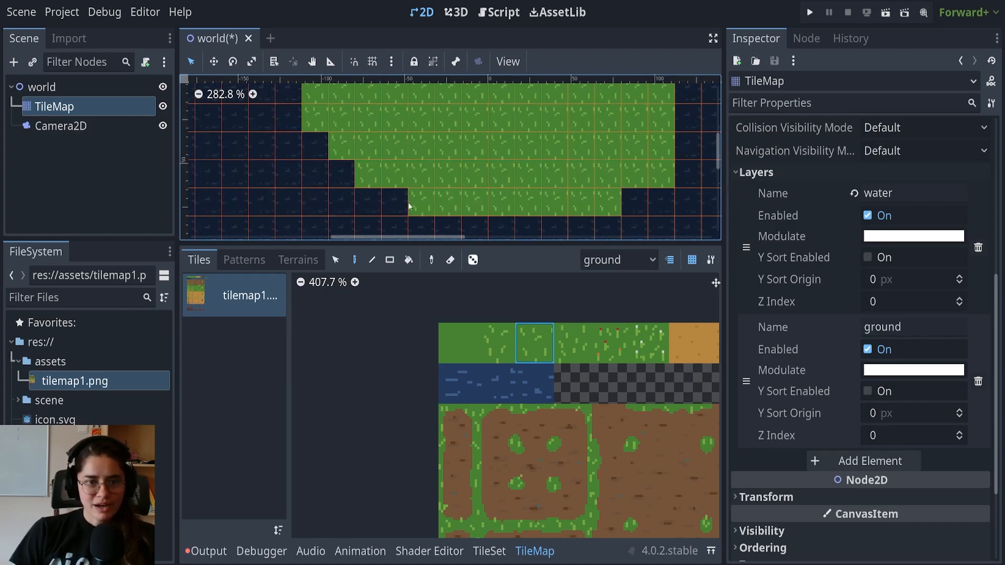
pyautogui.click(409, 222)
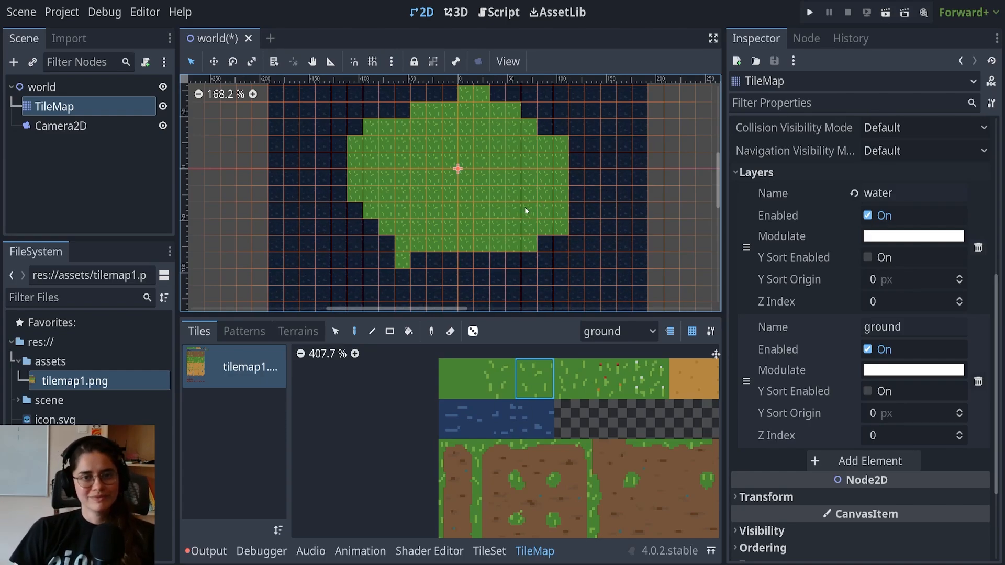
pyautogui.click(812, 12)
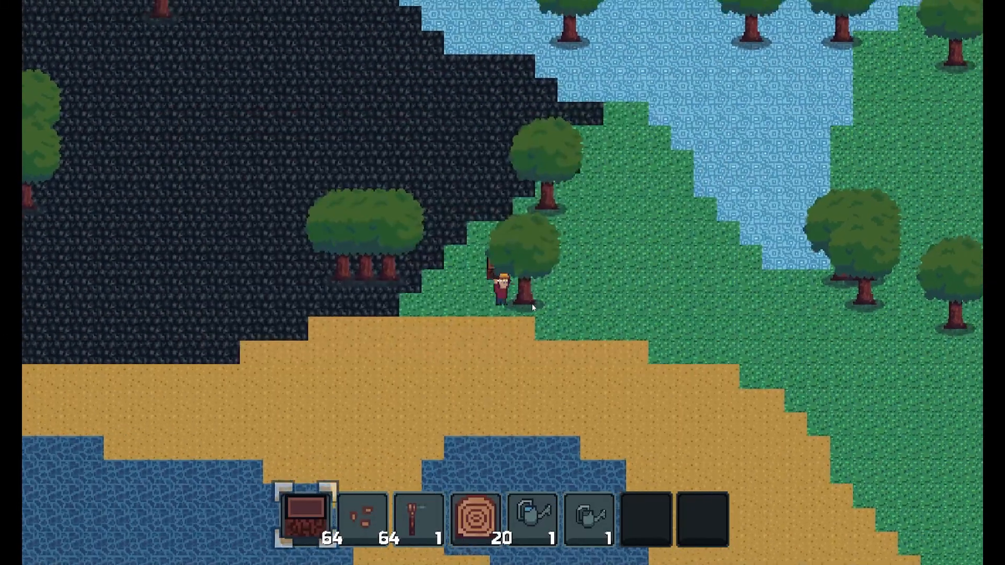